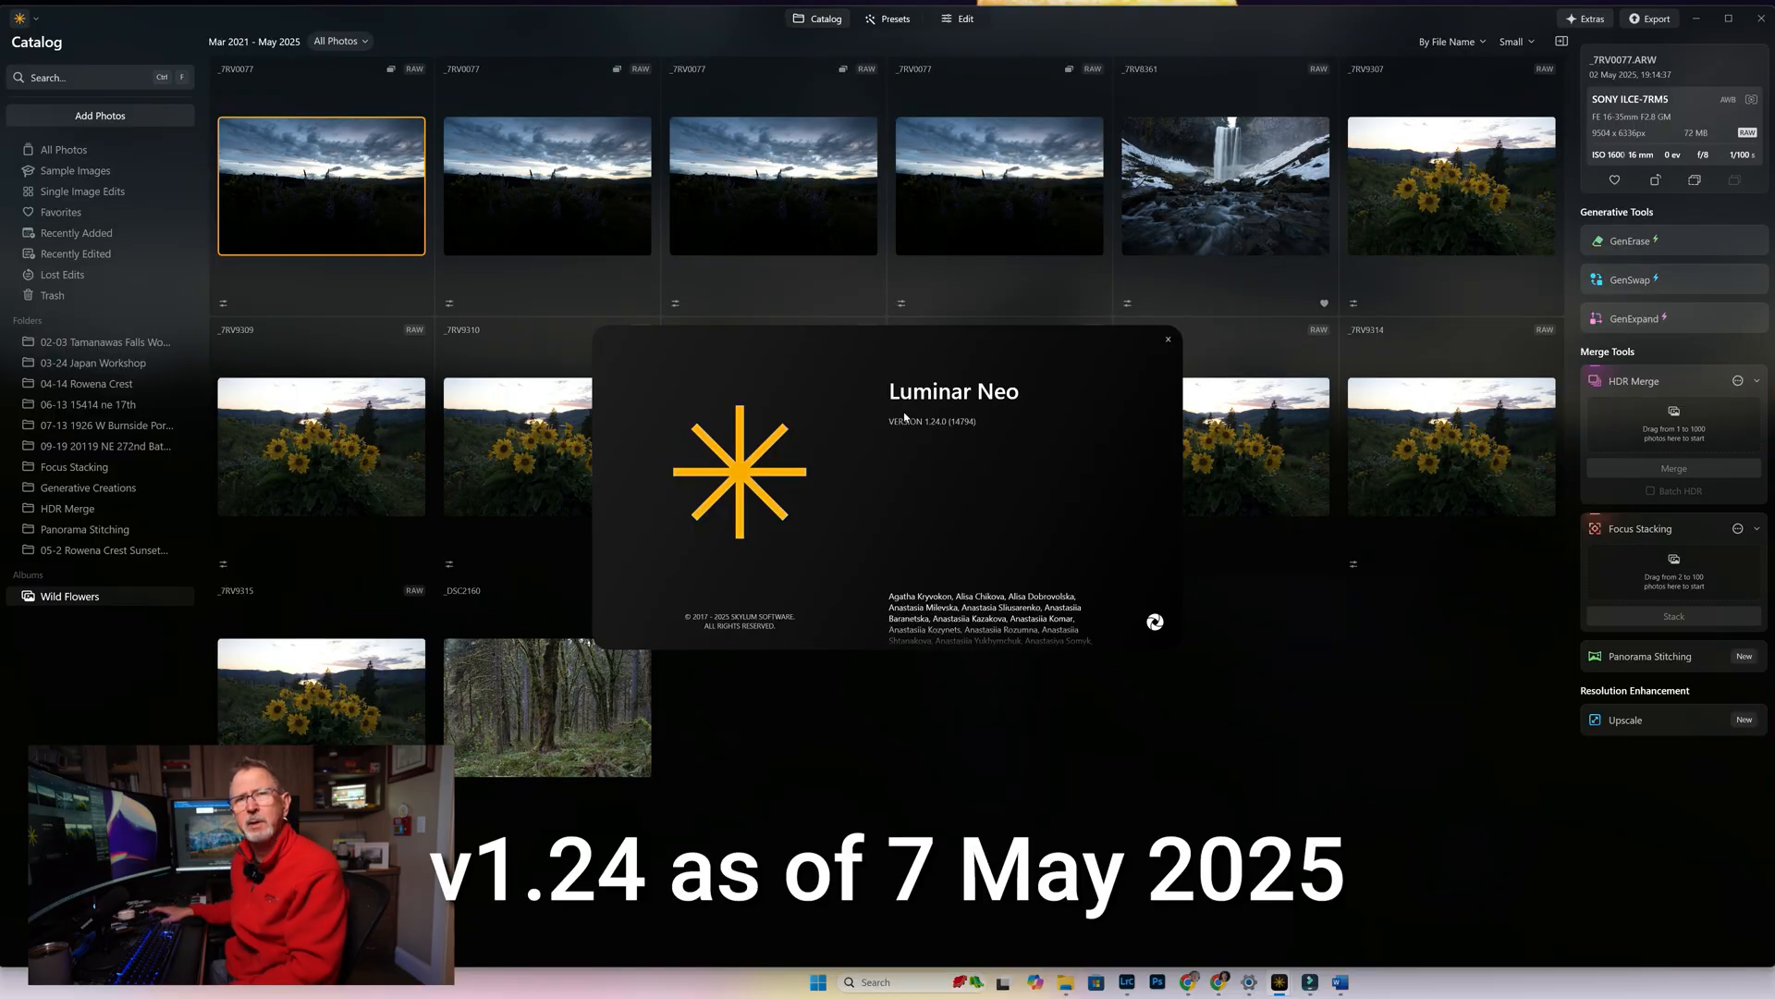
# Close the About window and open the forest photo from the catalog for editing
pyautogui.click(1167, 340)
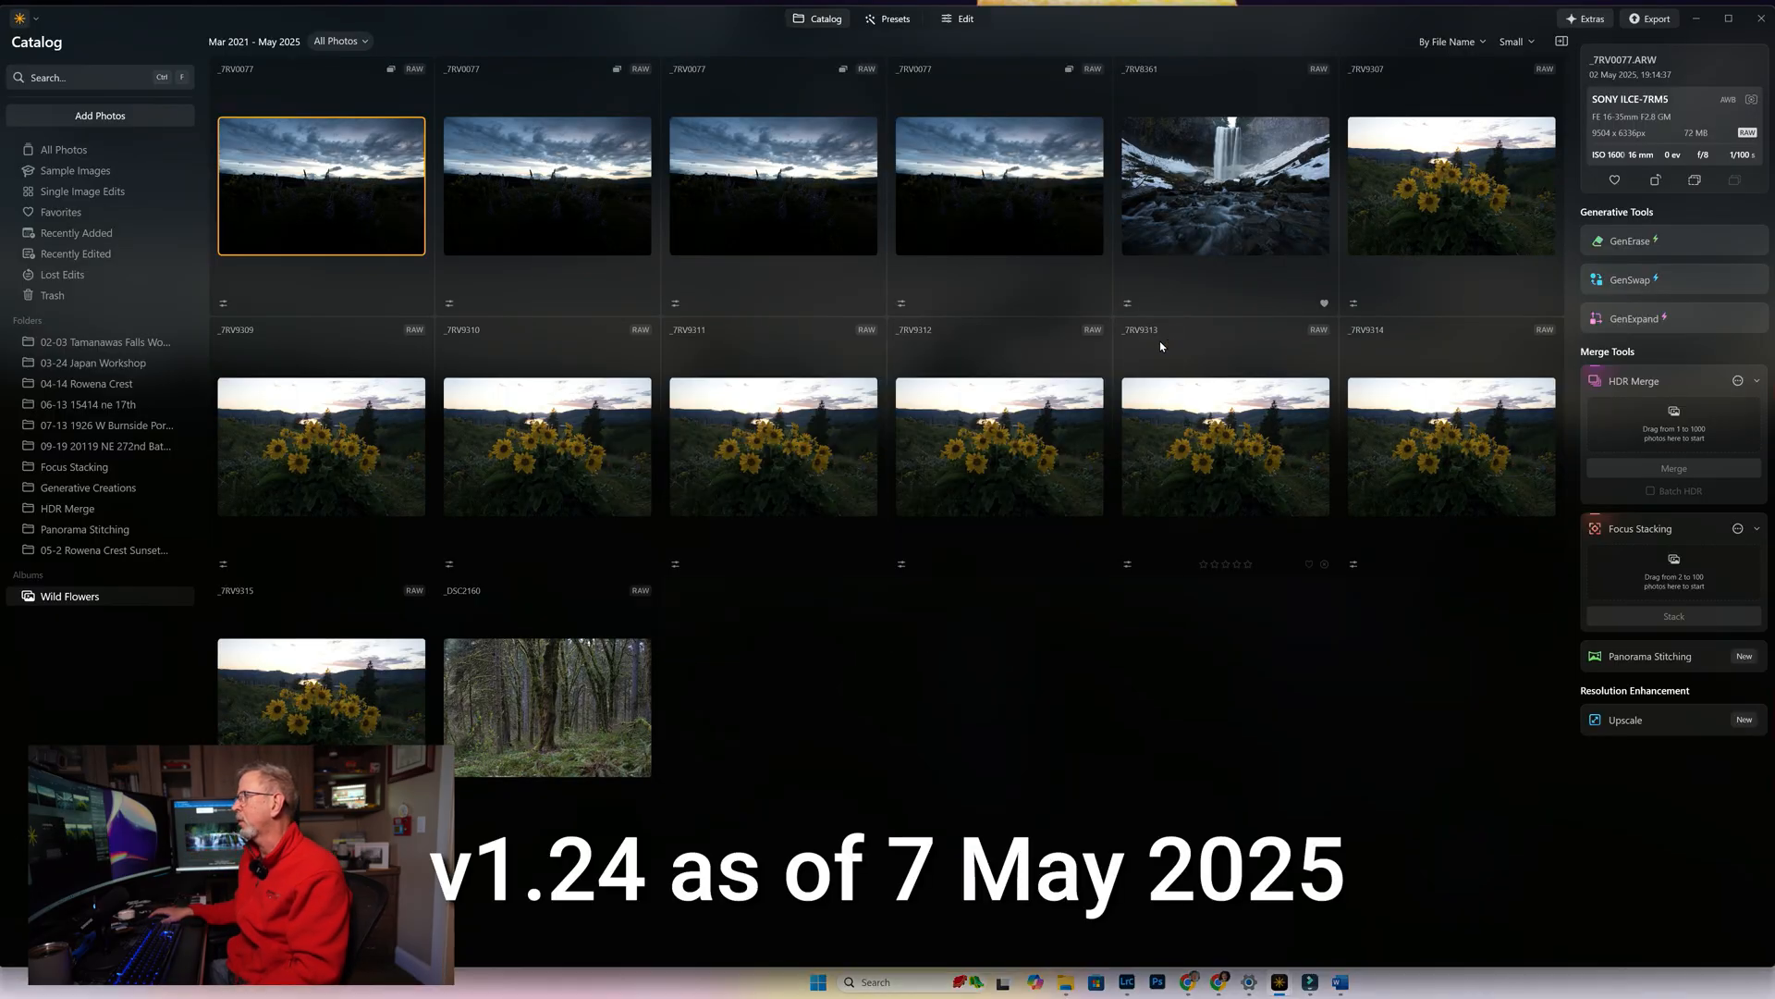
pyautogui.click(547, 705)
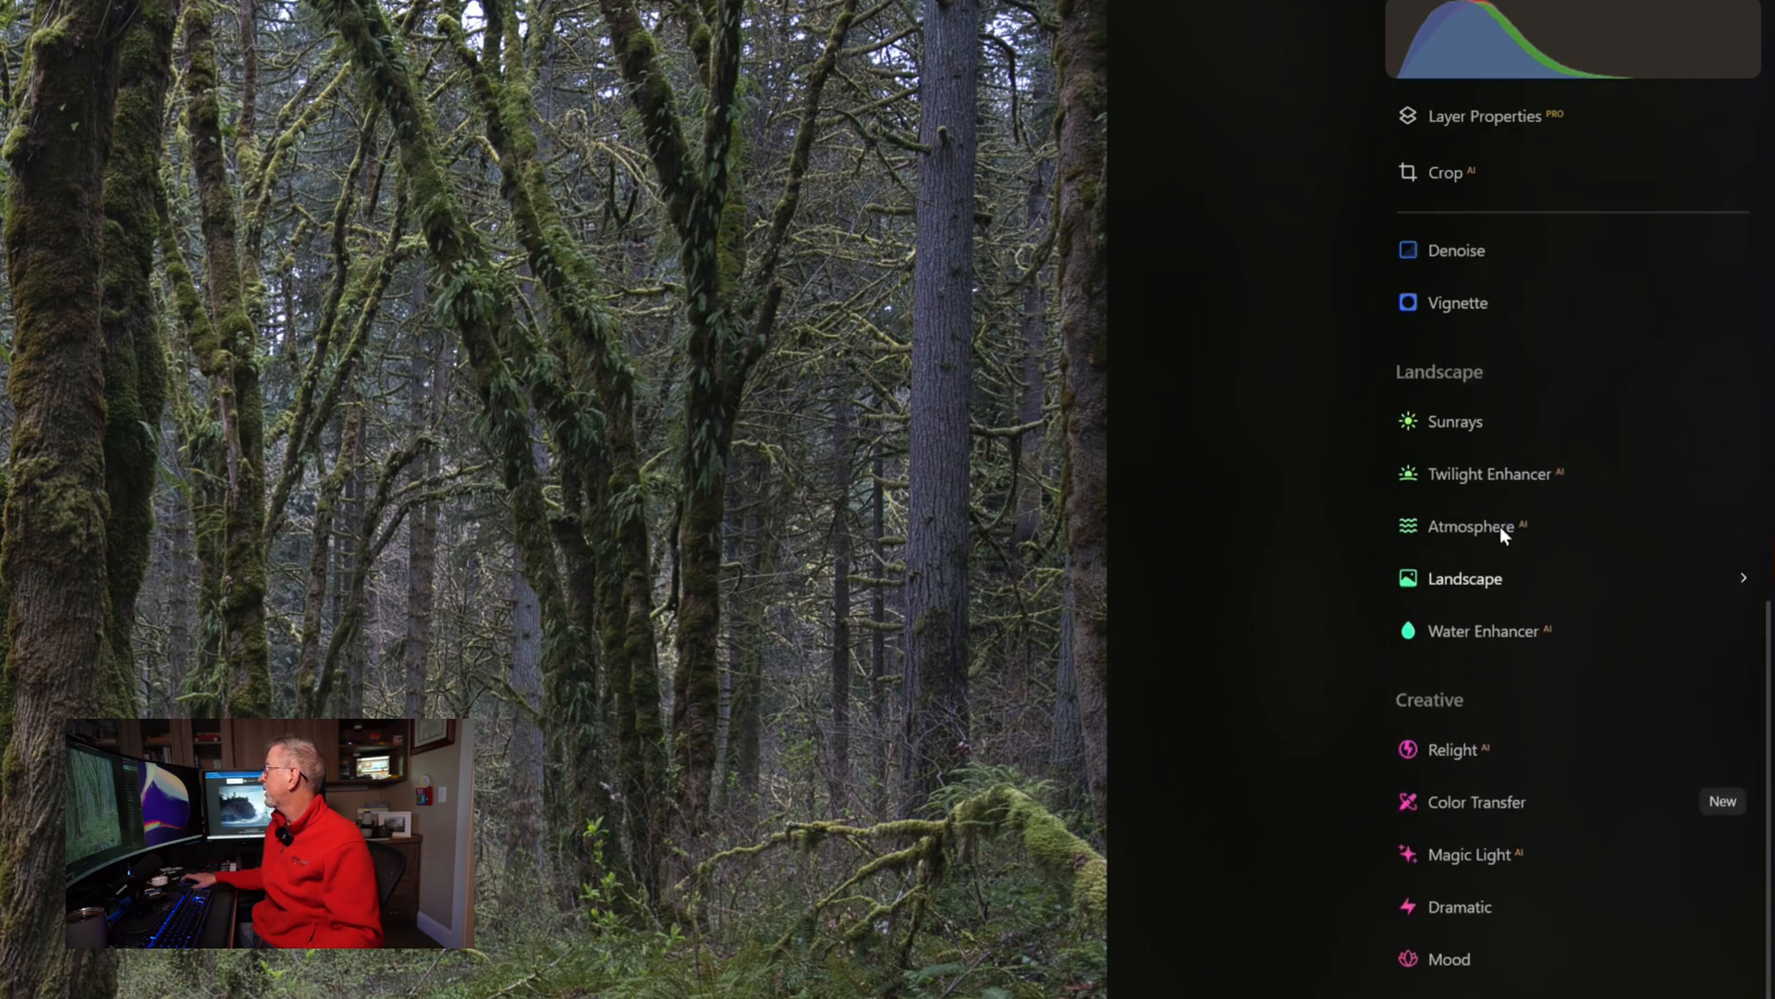
pyautogui.moveTo(1472, 525)
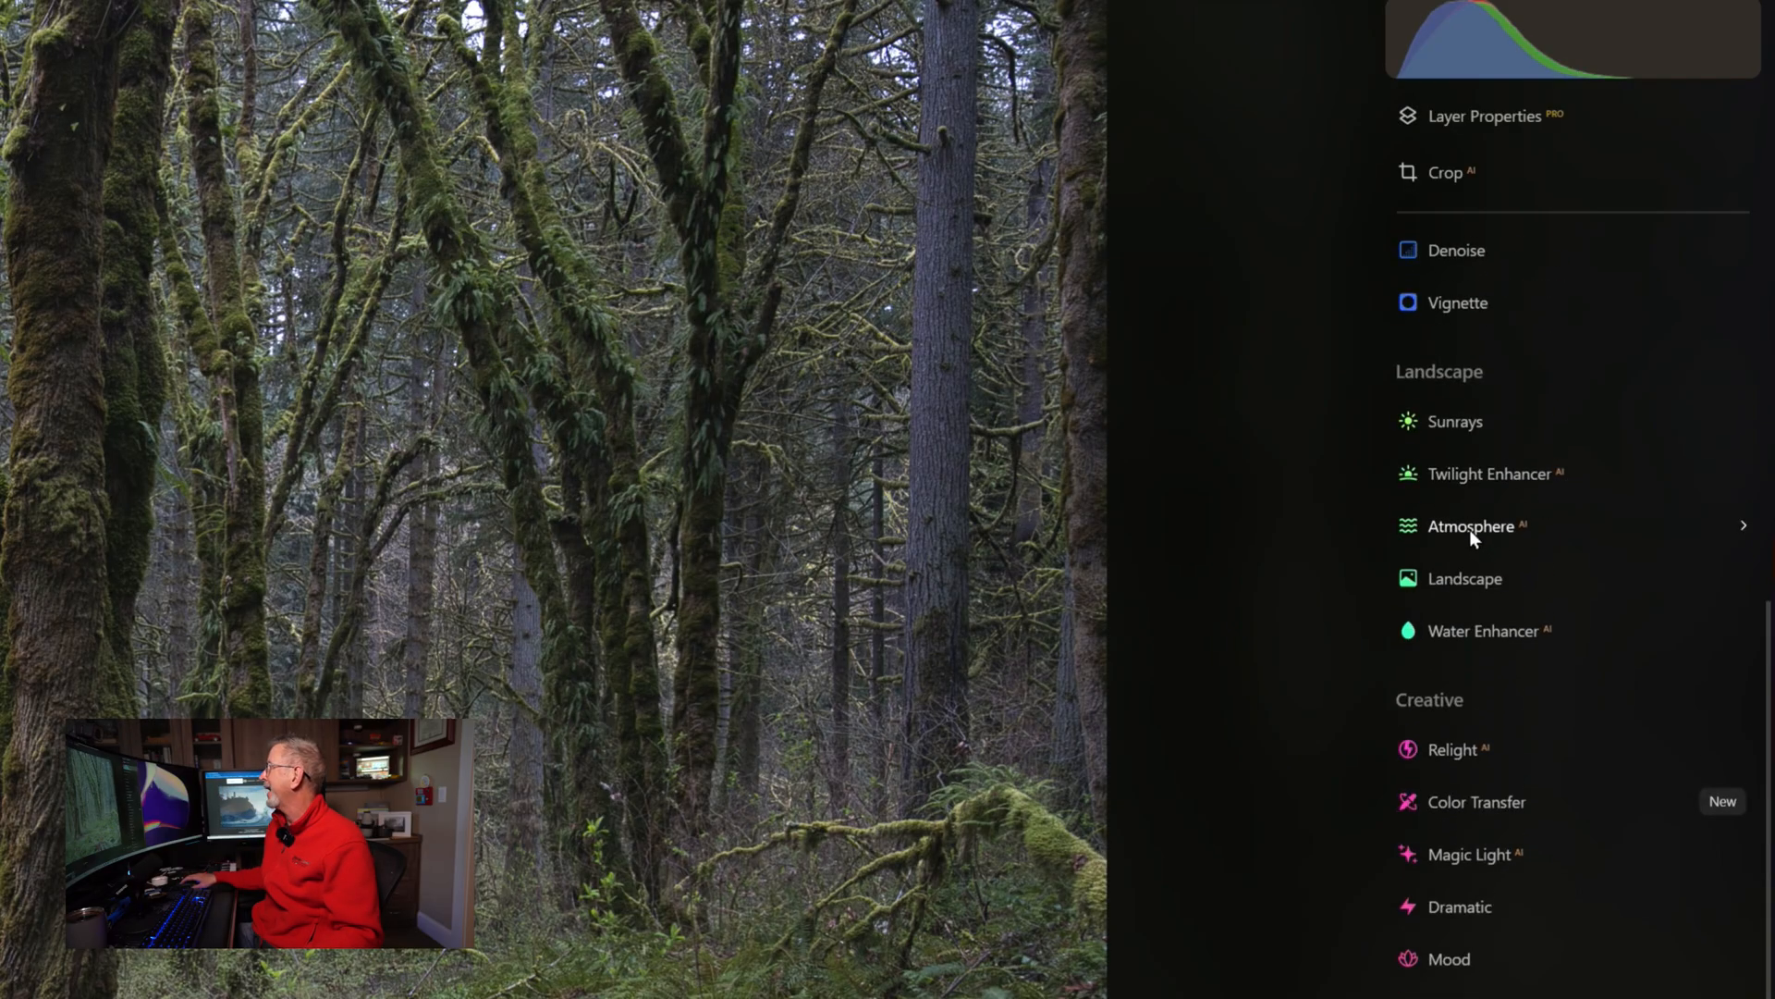
# Expand the Atmosphere tool under Landscape, showing Fog with amount 0
pyautogui.click(1470, 526)
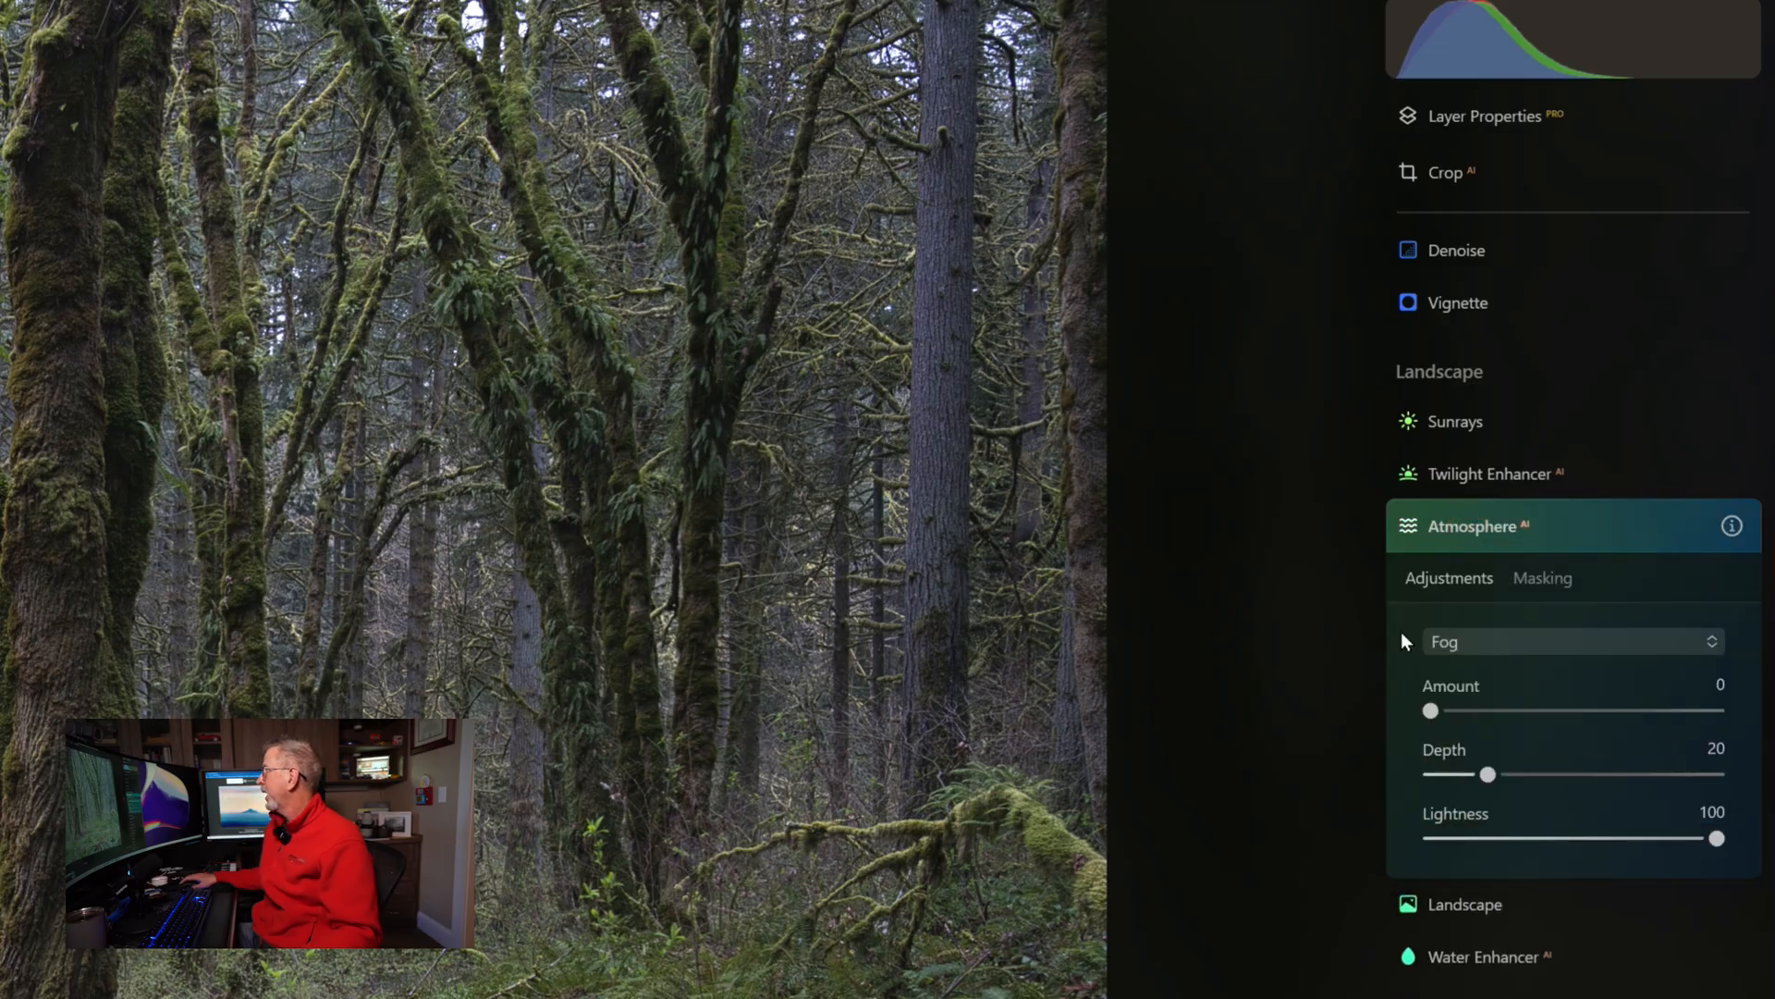
pyautogui.moveTo(1318, 677)
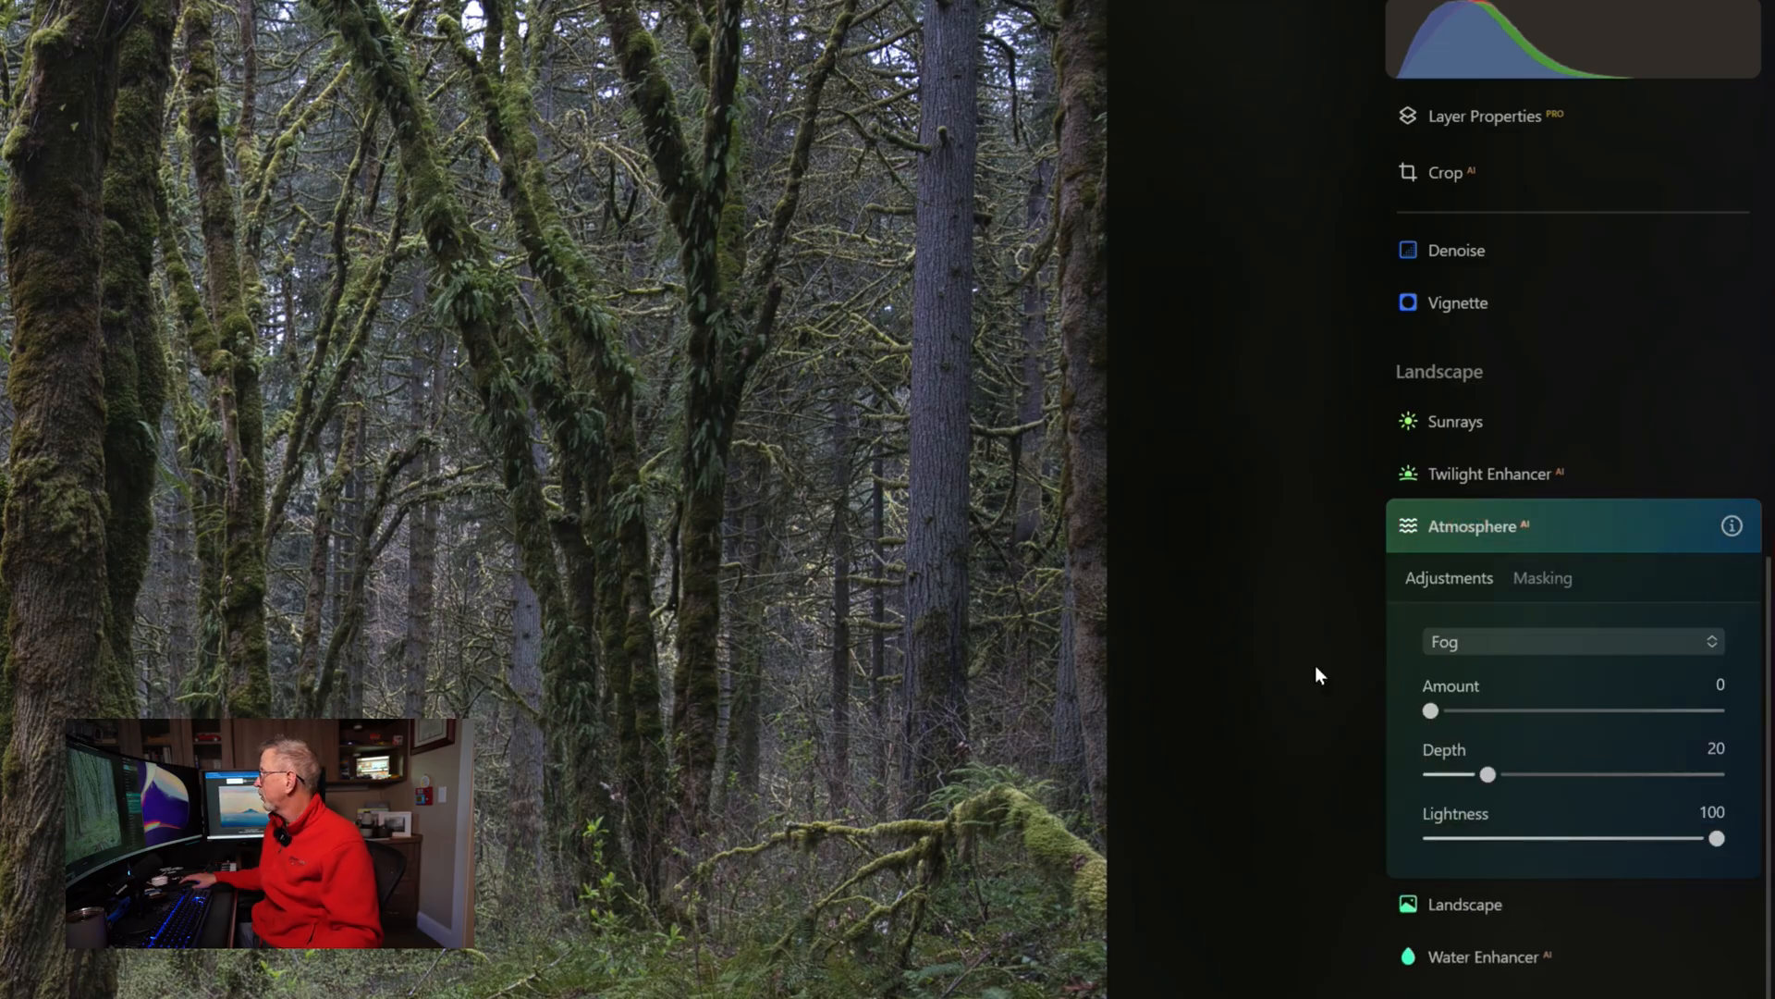
pyautogui.moveTo(1694, 854)
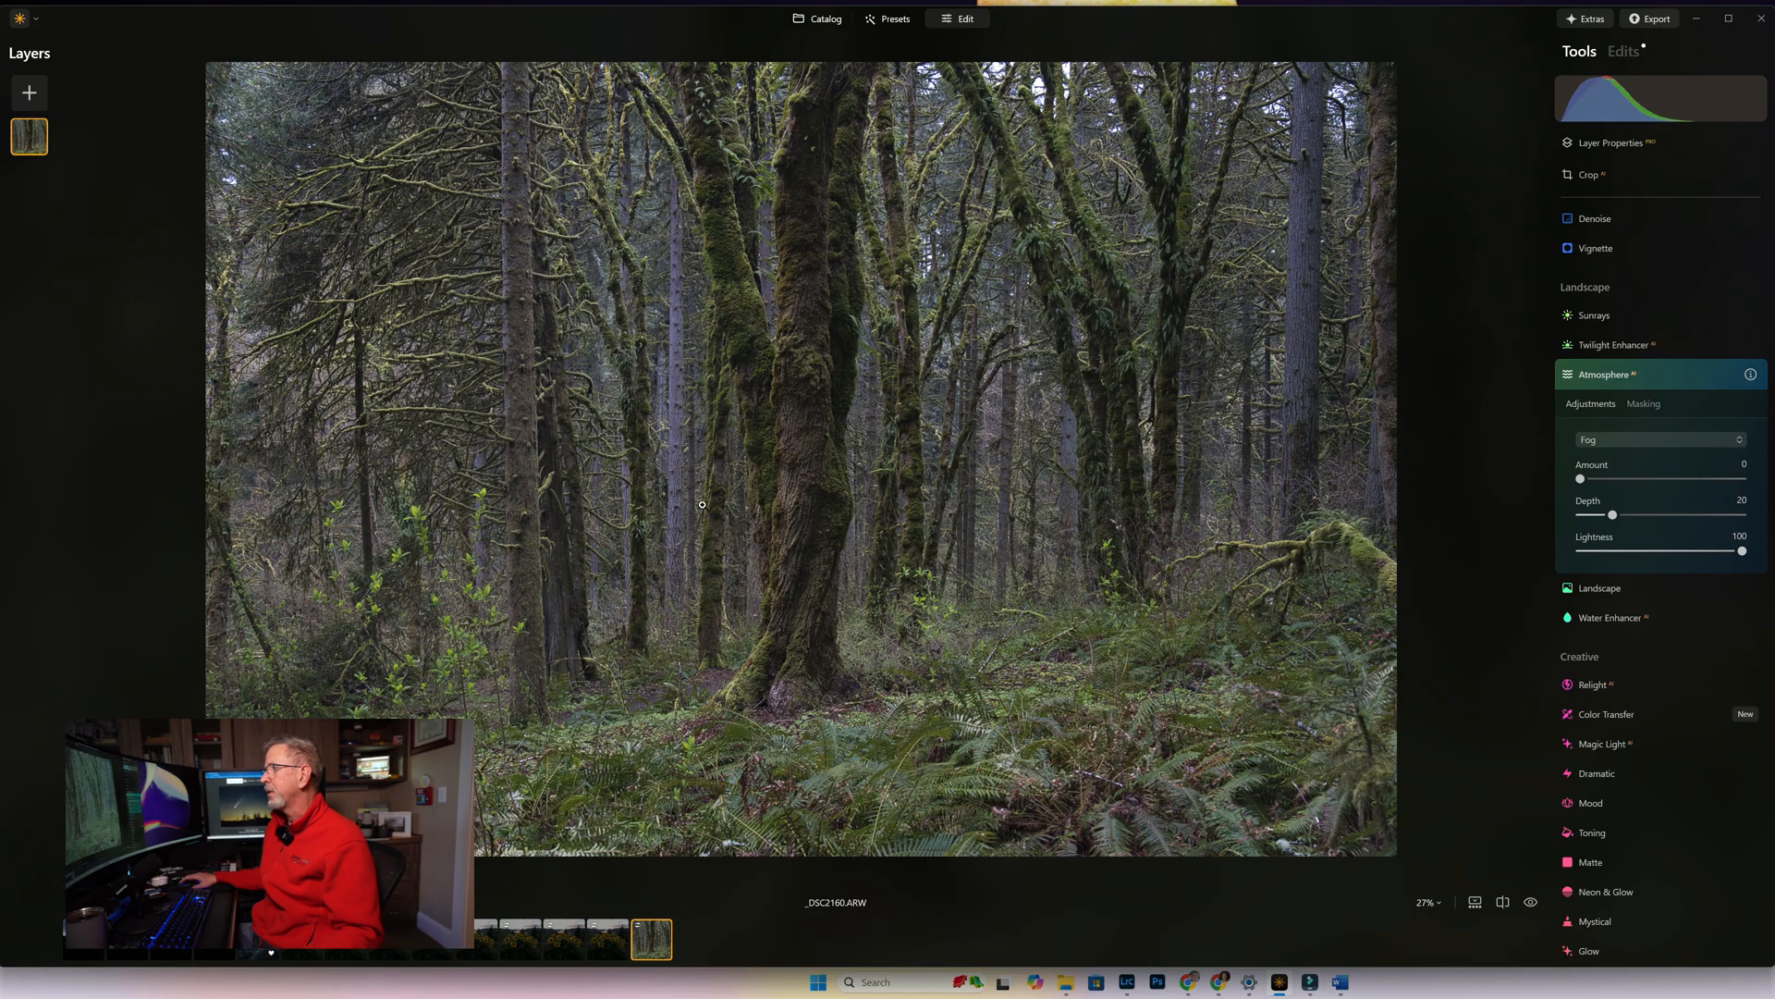
pyautogui.moveTo(693, 507)
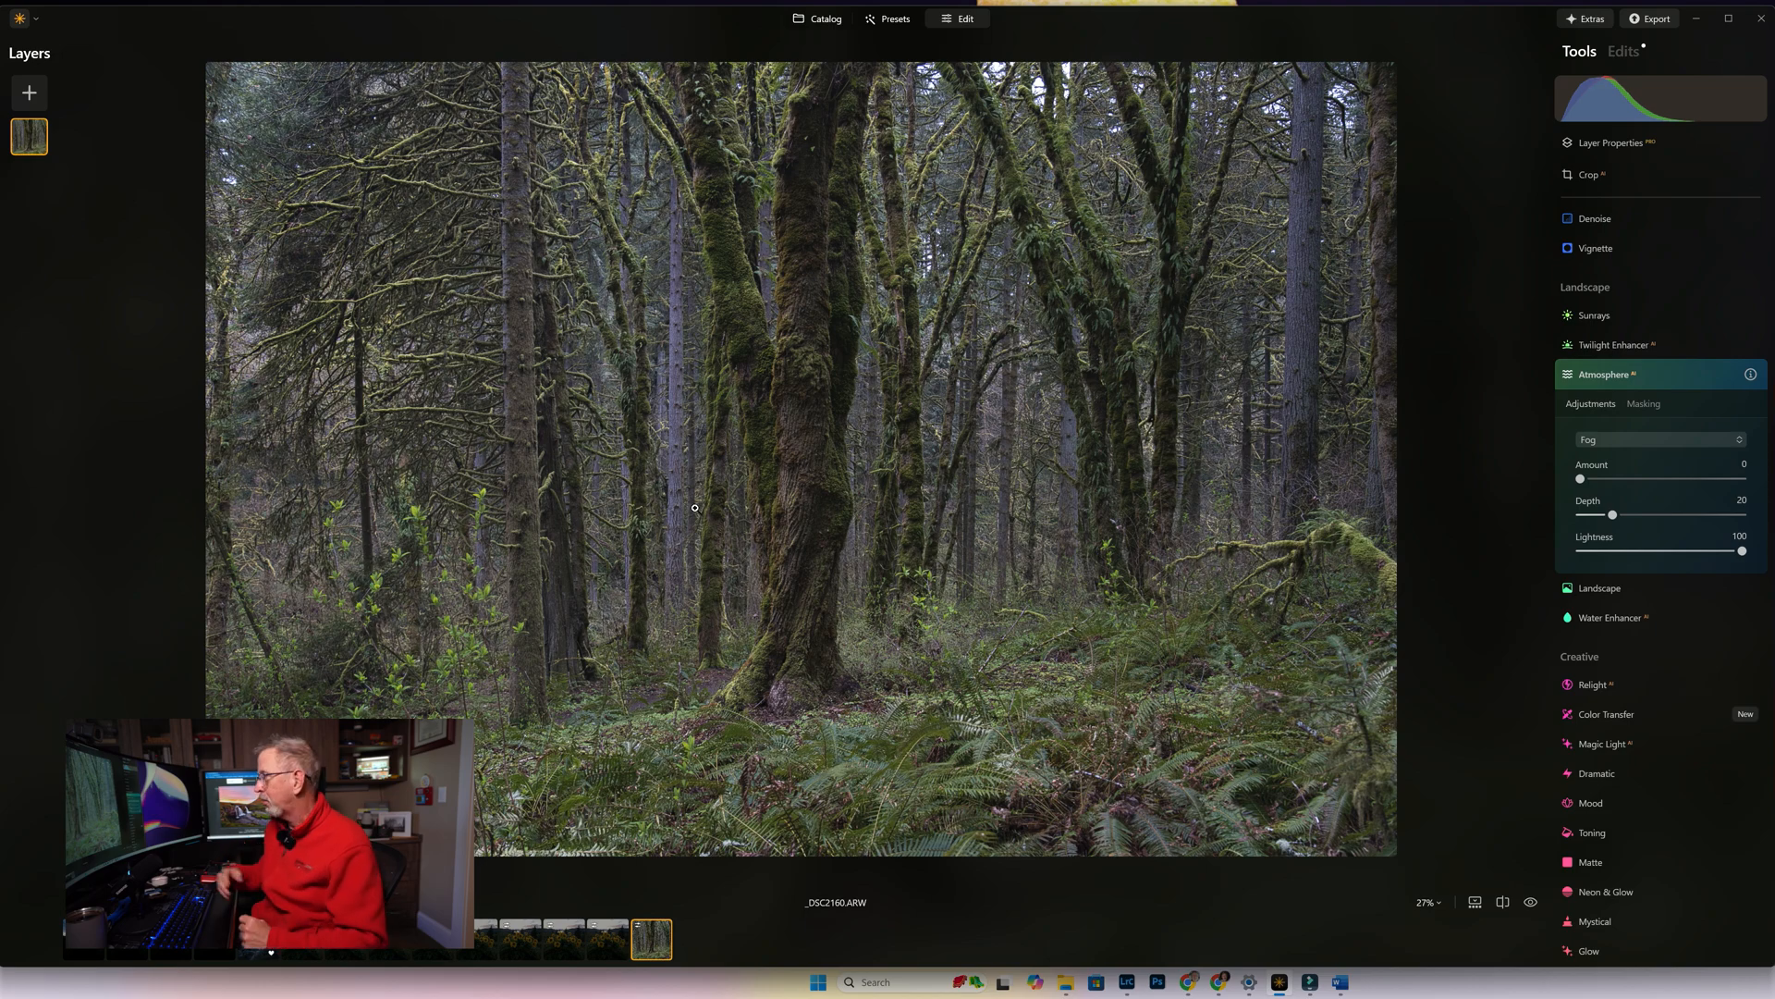
pyautogui.moveTo(1078, 585)
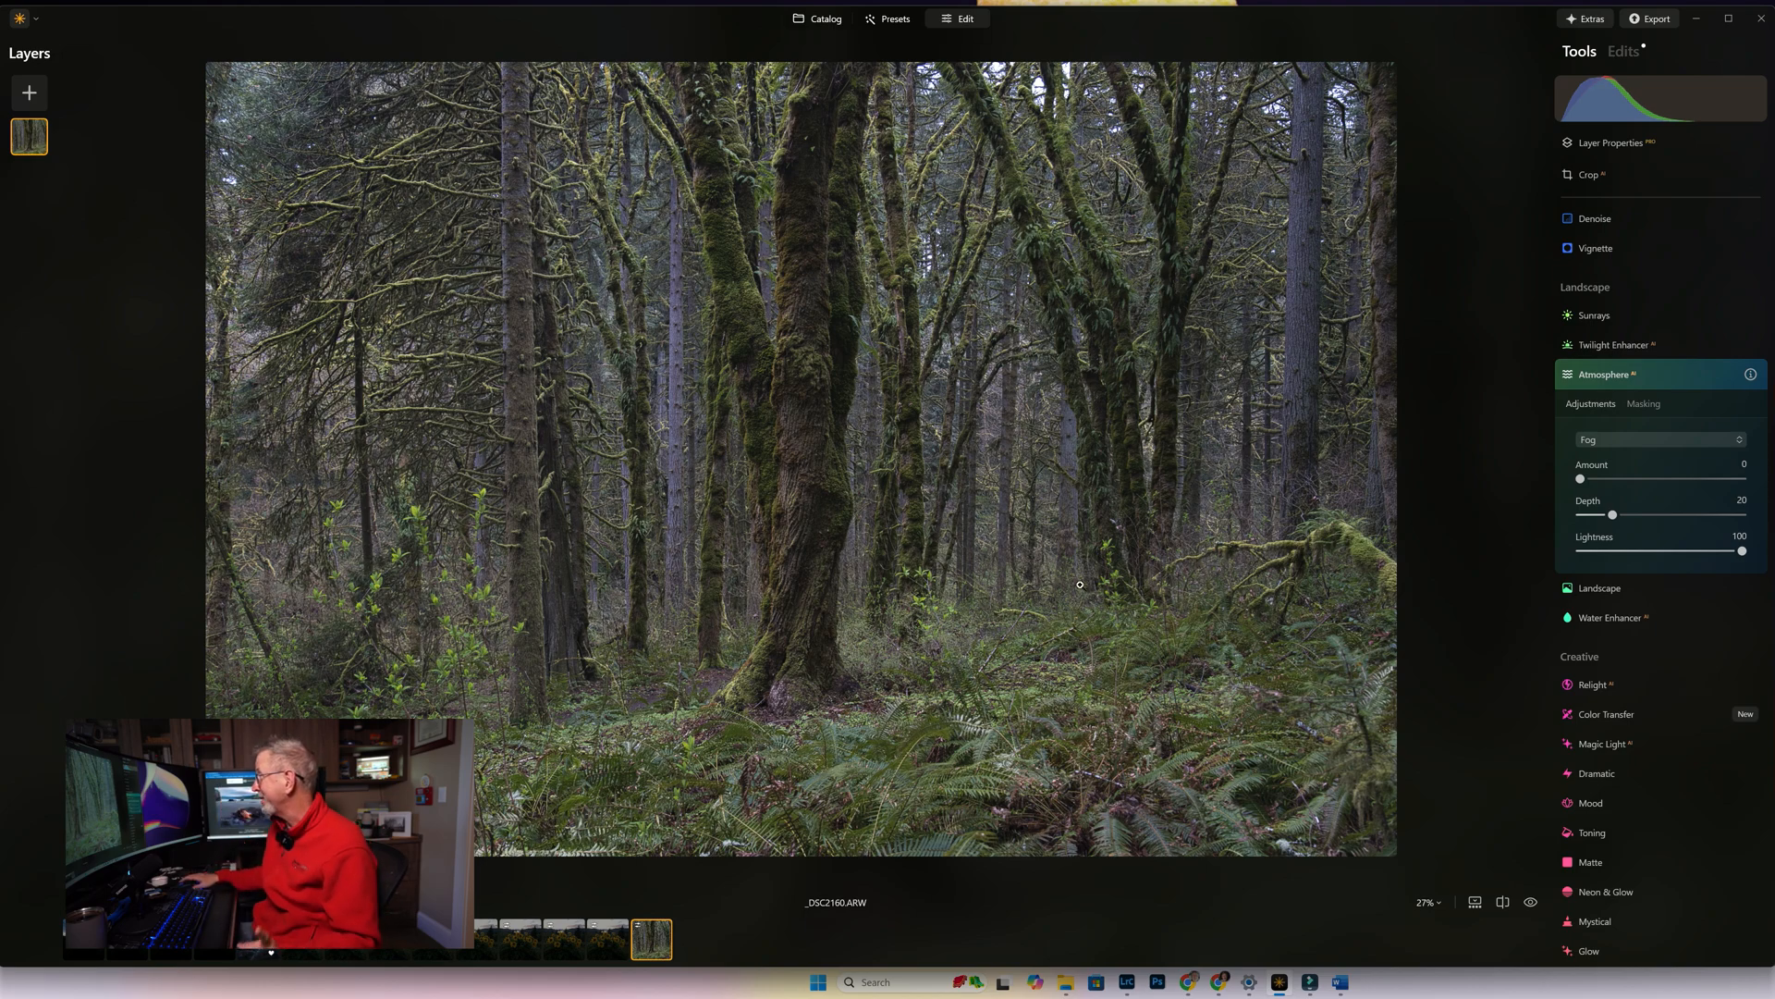
pyautogui.moveTo(1583, 481)
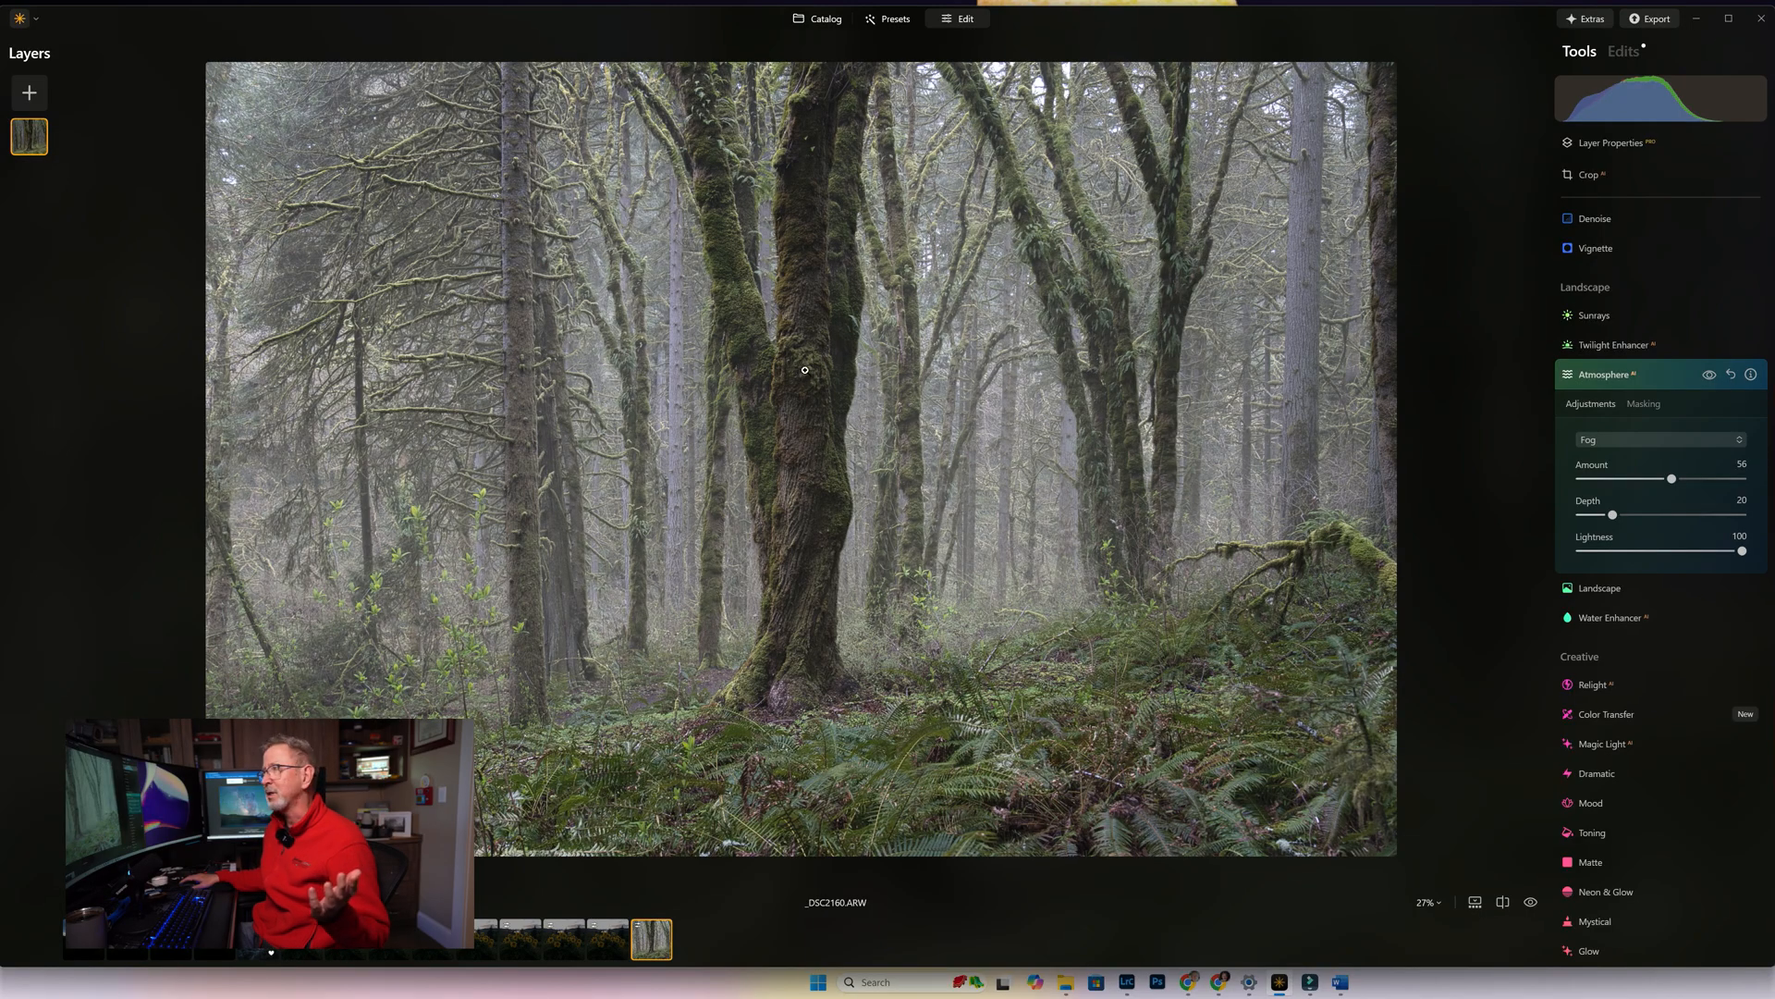
pyautogui.moveTo(773, 518)
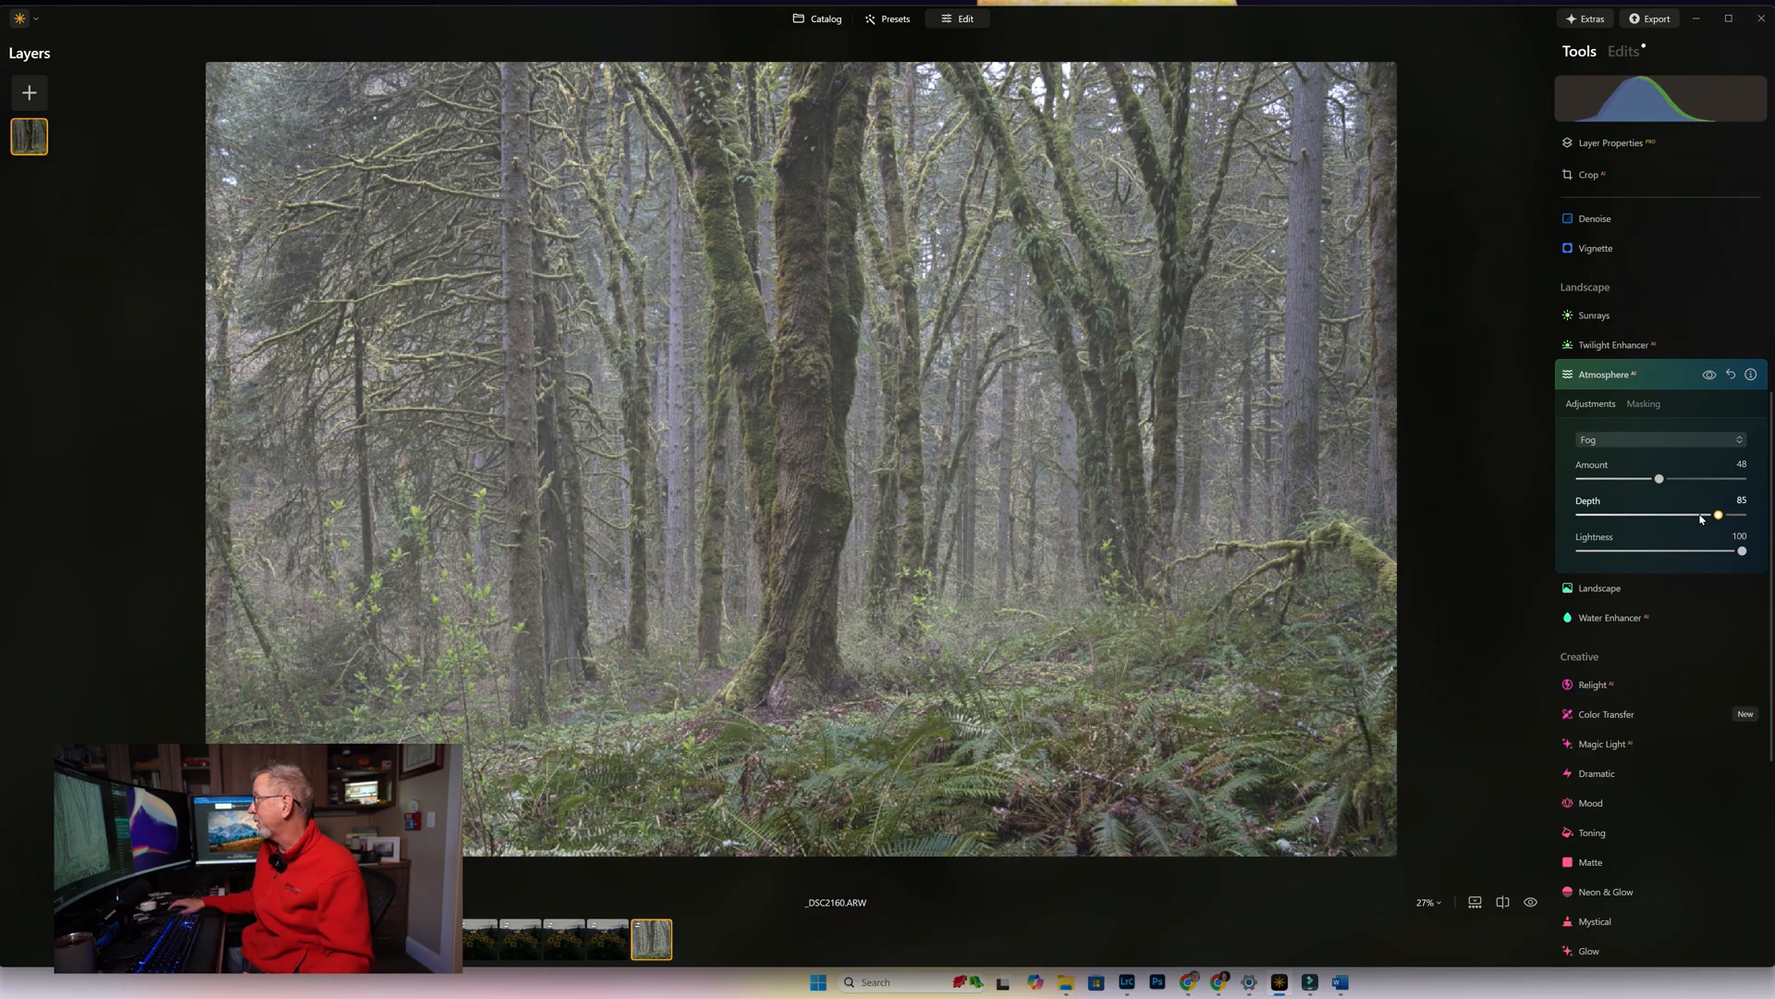
# Set the Atmosphere fog to Amount 48 and Depth 85 for a misty look among the trees
pyautogui.click(825, 18)
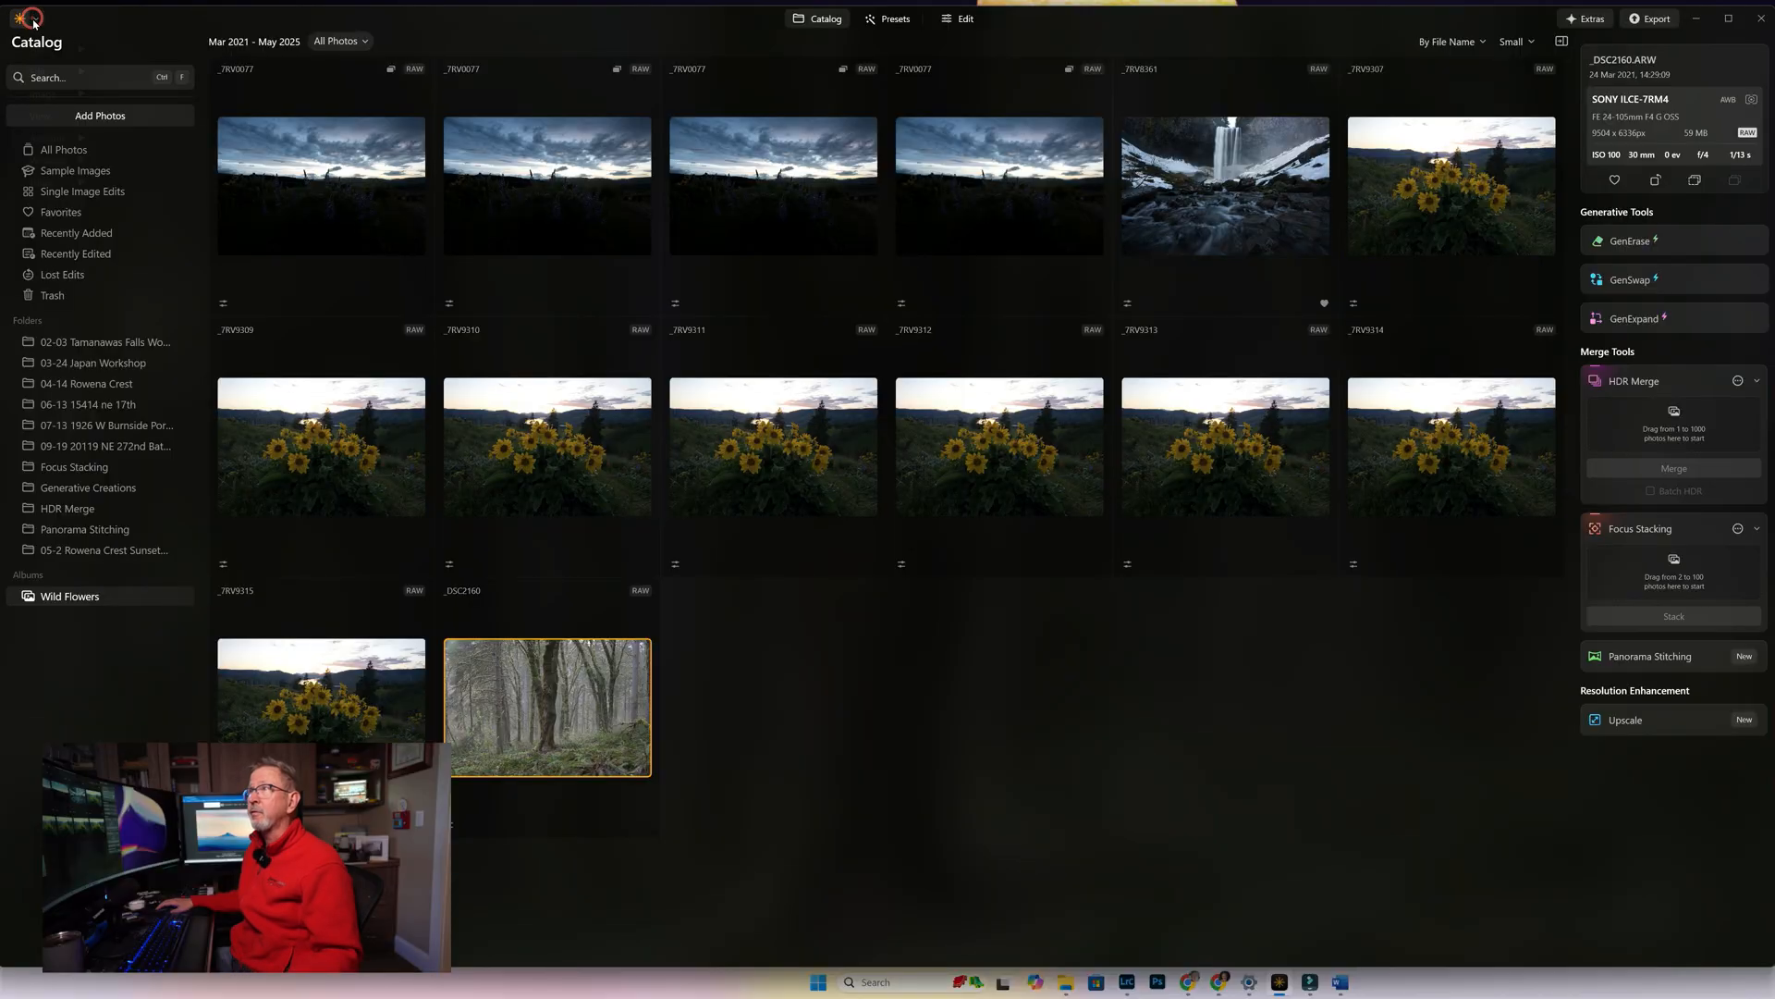
# Open Preferences from the app menu with the catalog showing the foggy thumbnail
pyautogui.click(24, 20)
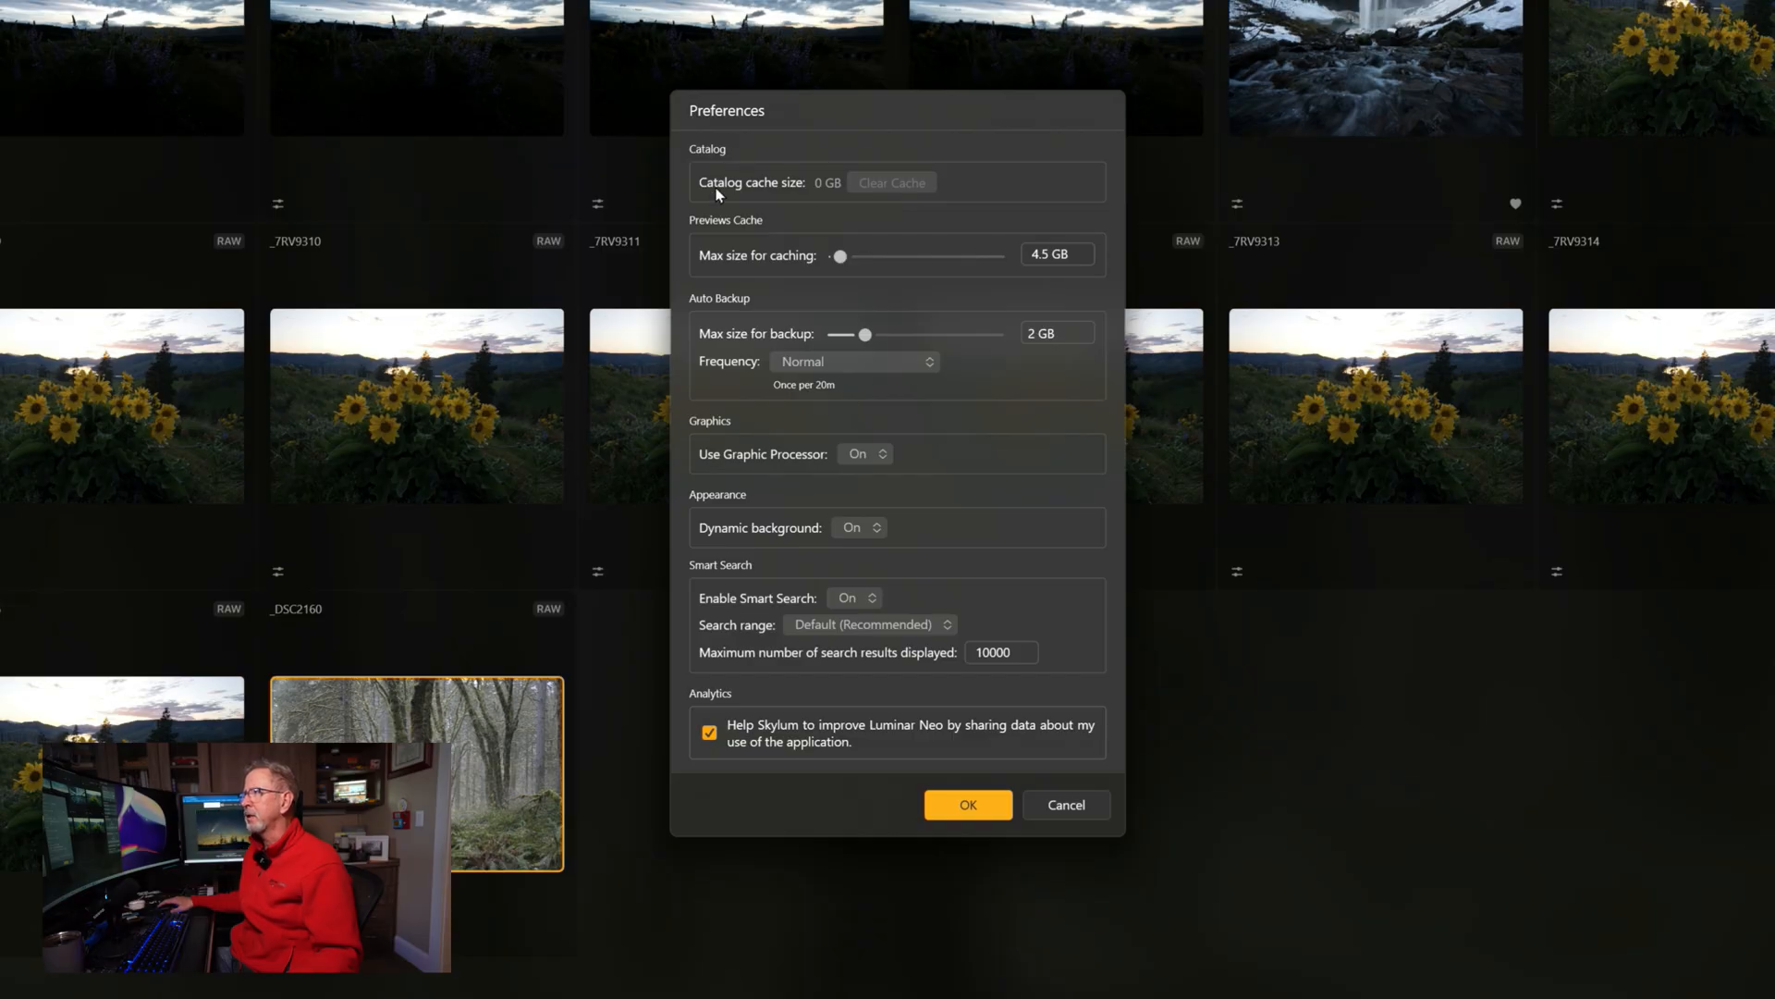
pyautogui.moveTo(877, 188)
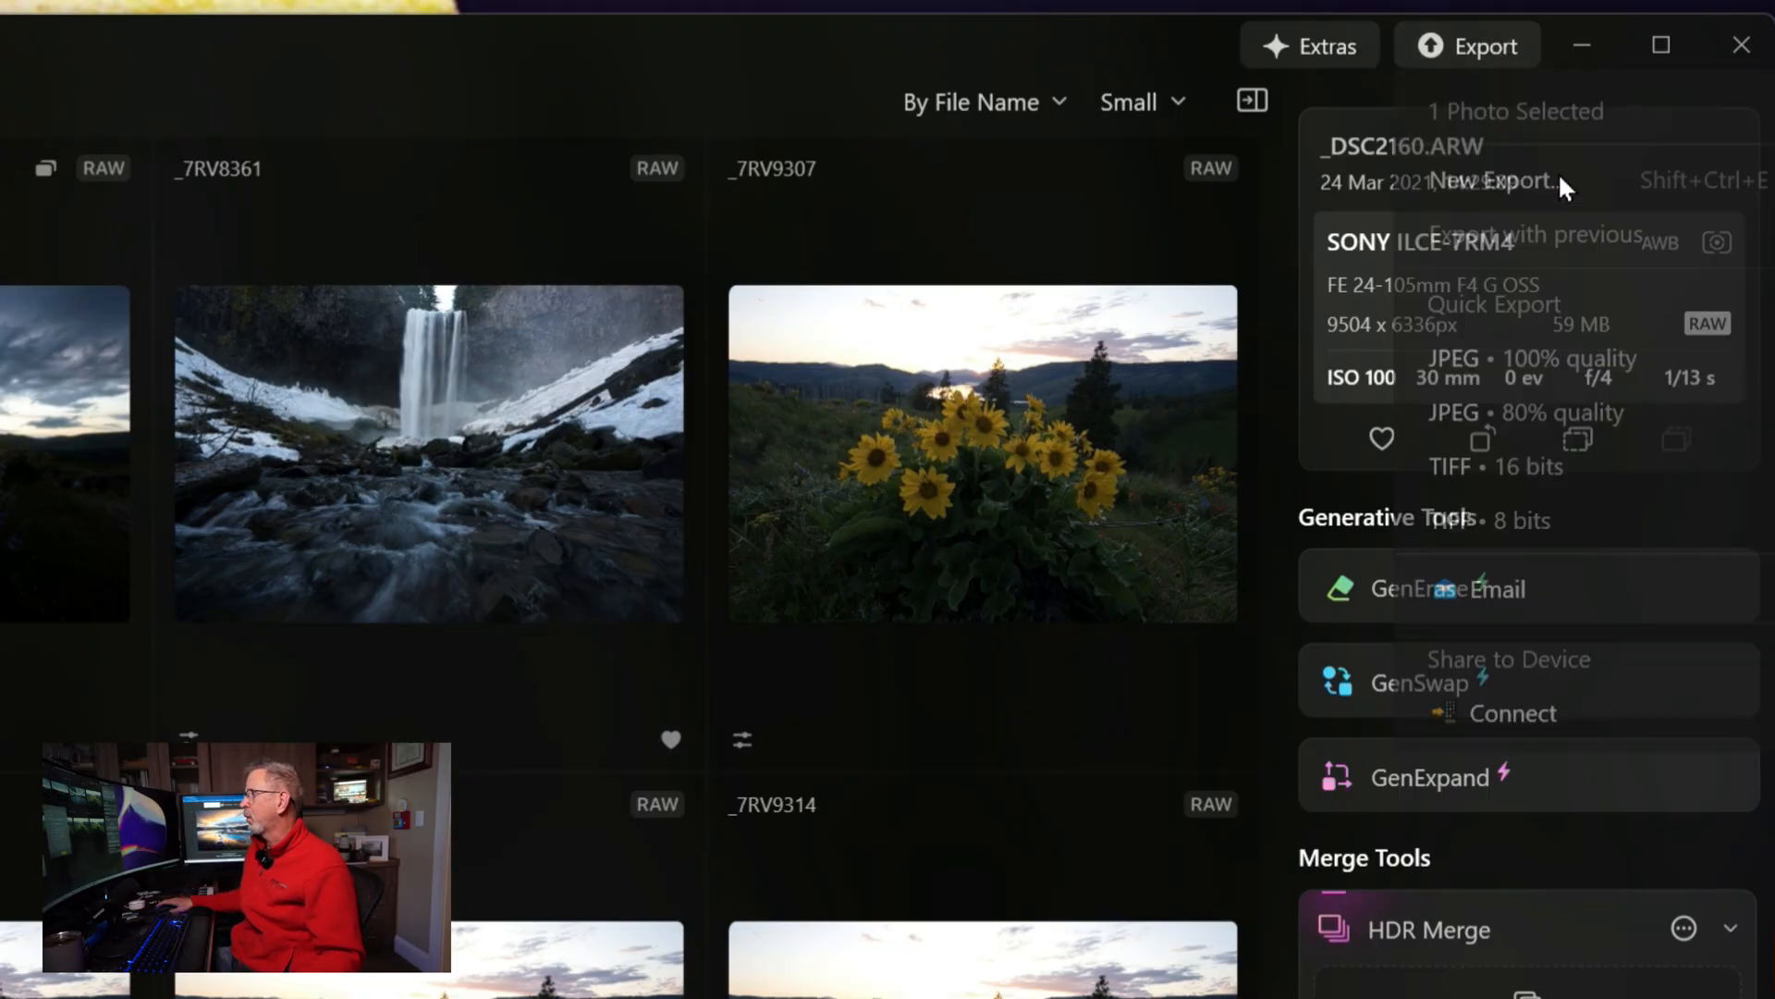
# Review the JPEG export settings for _DSC2160 (9504 x 6336, quality 75) and close the export window
pyautogui.click(1496, 180)
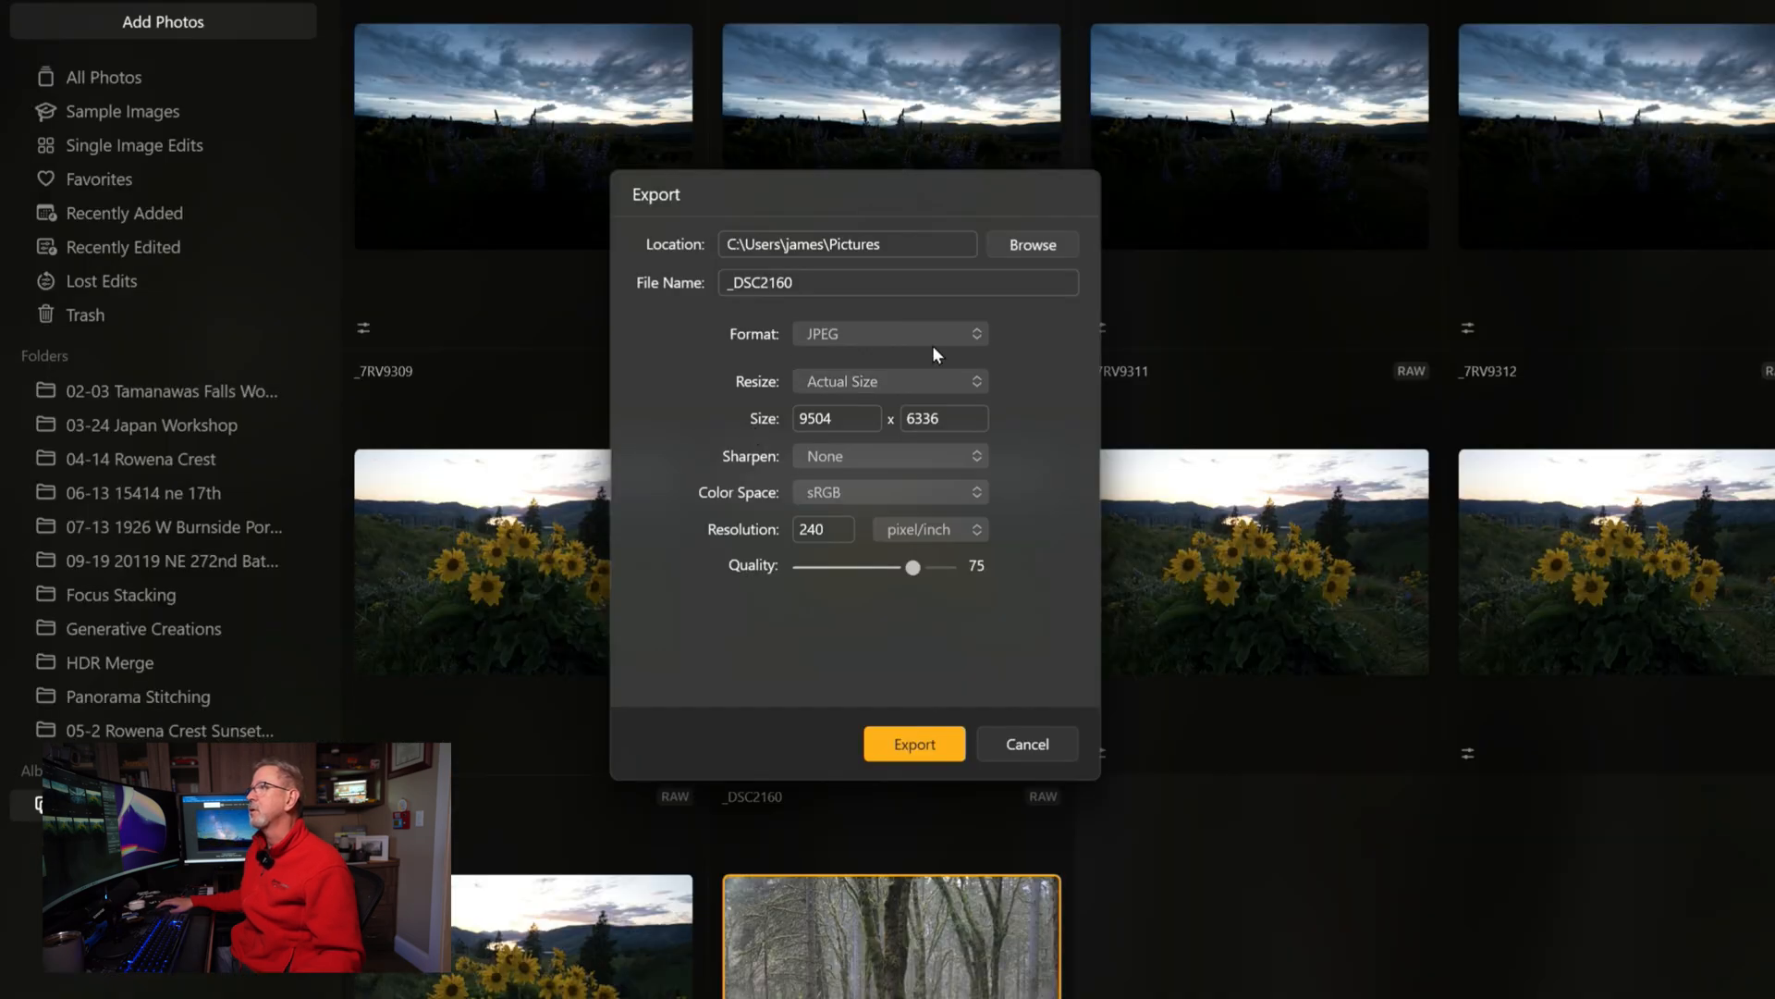
pyautogui.click(890, 333)
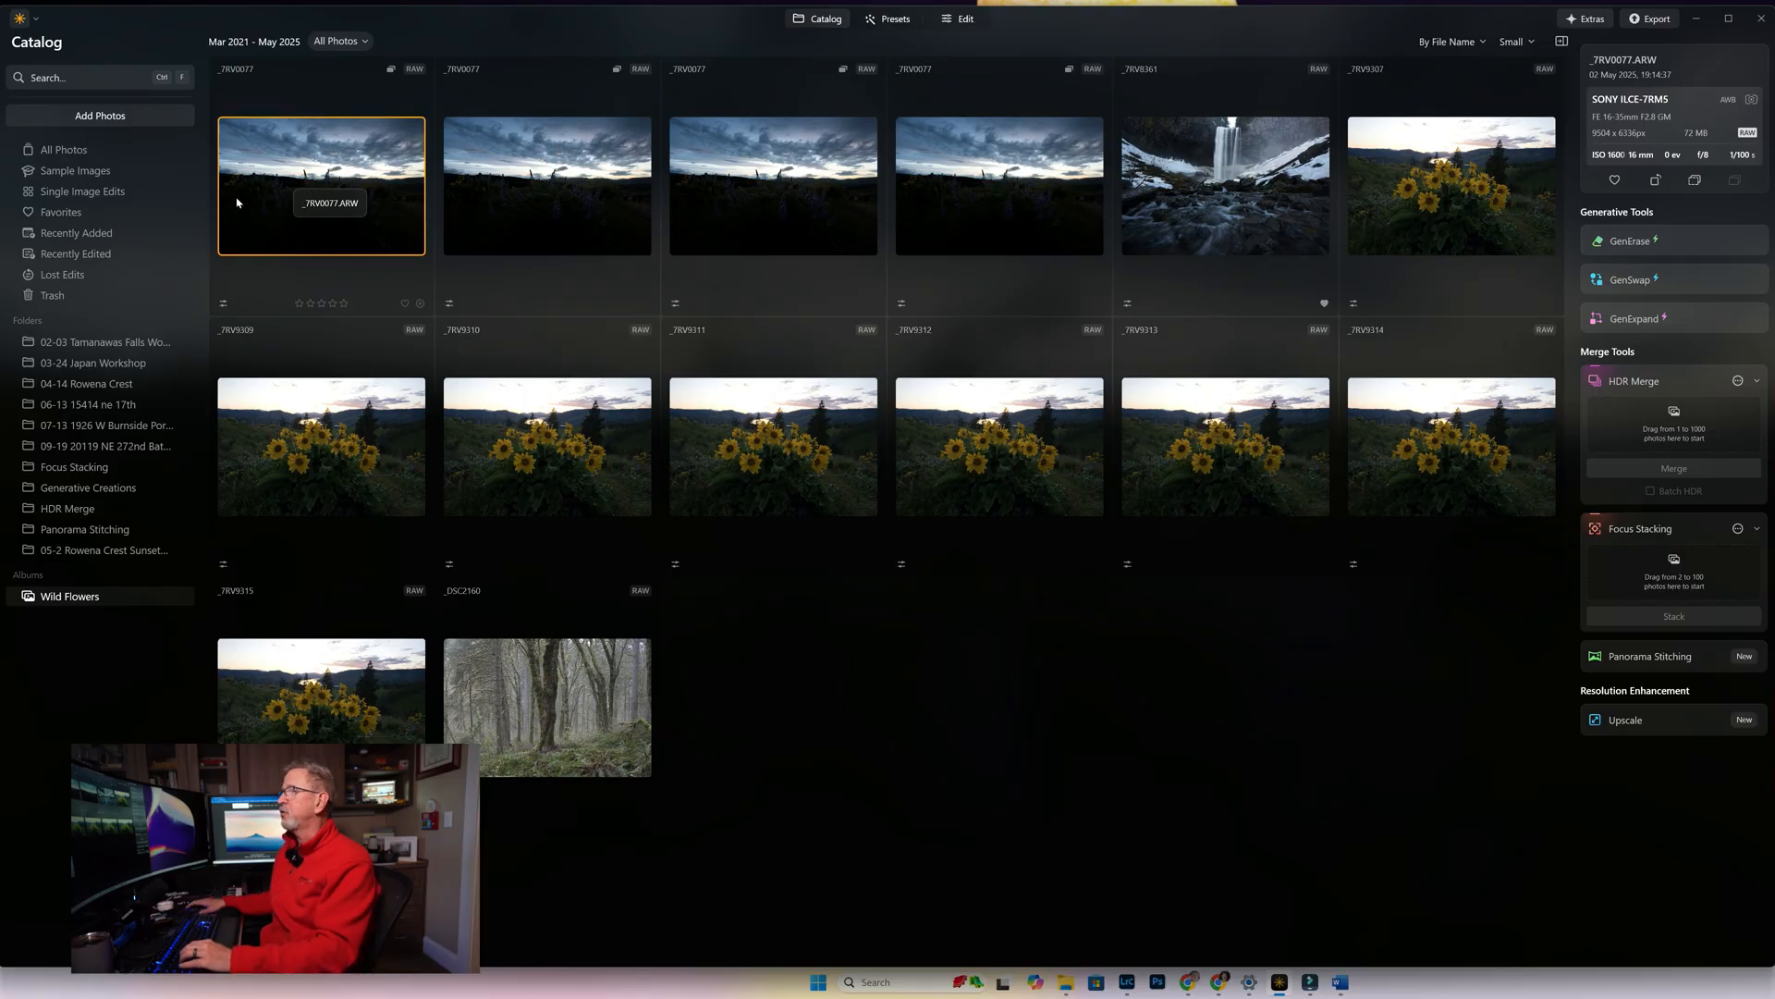
pyautogui.moveTo(620, 248)
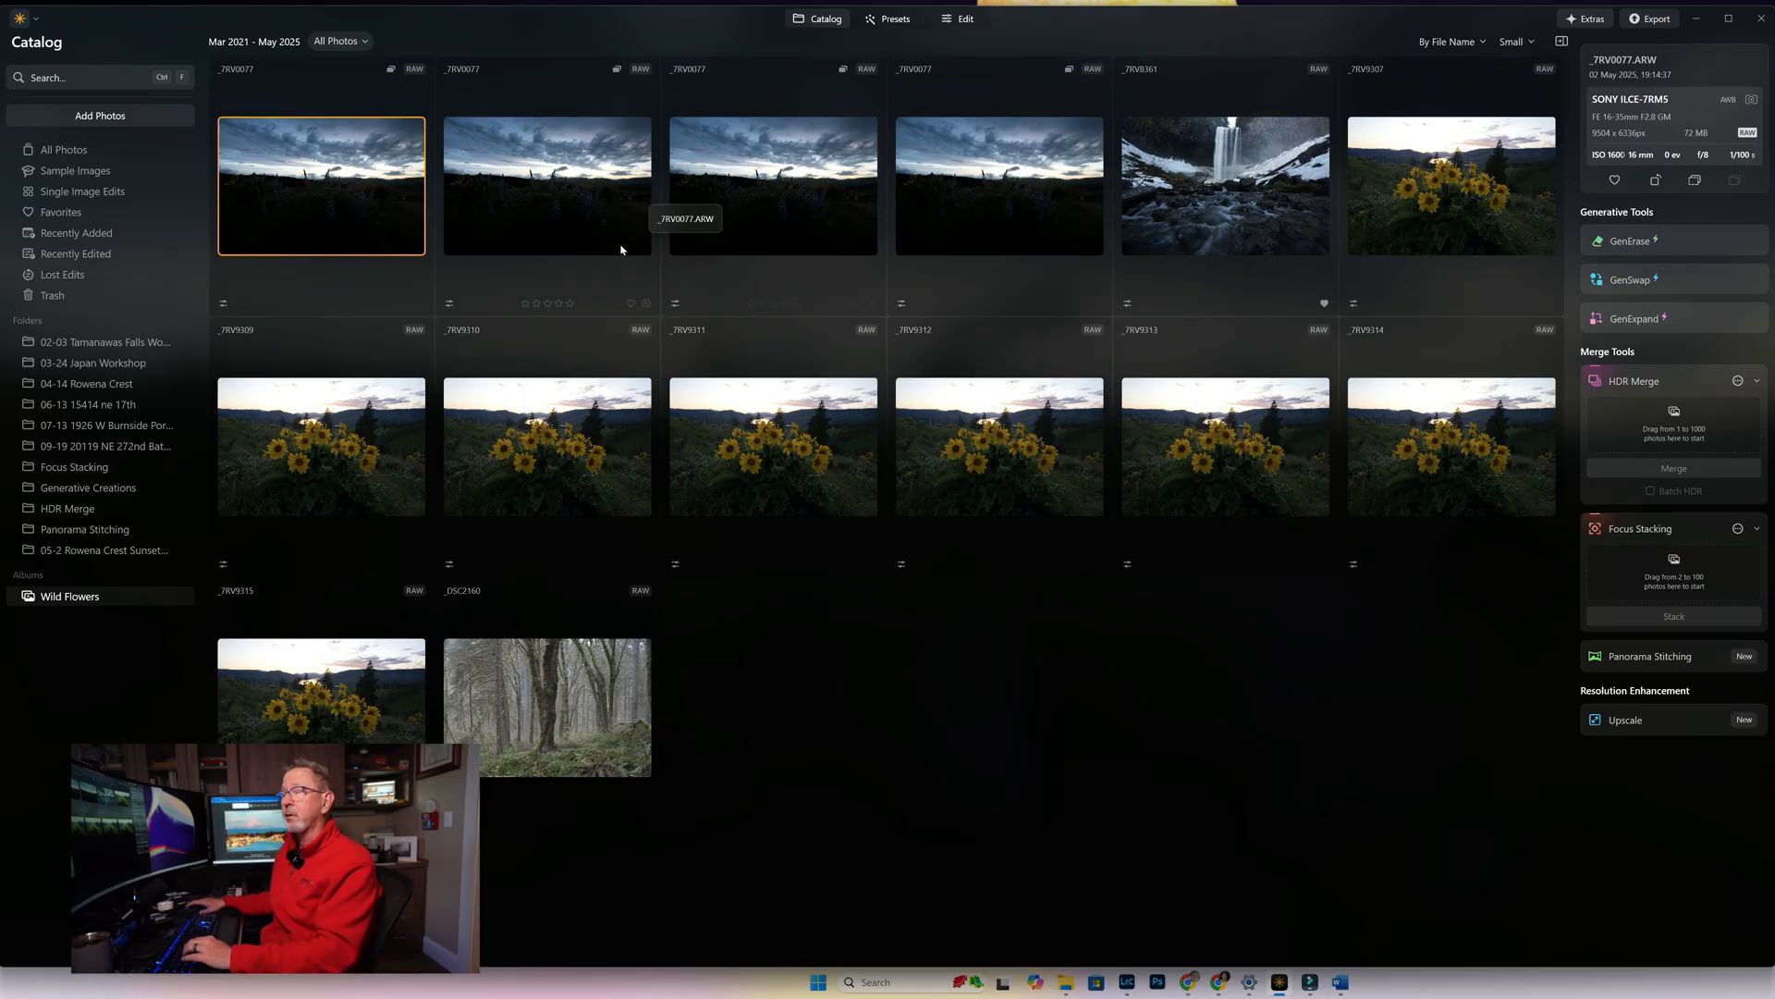
pyautogui.moveTo(648, 199)
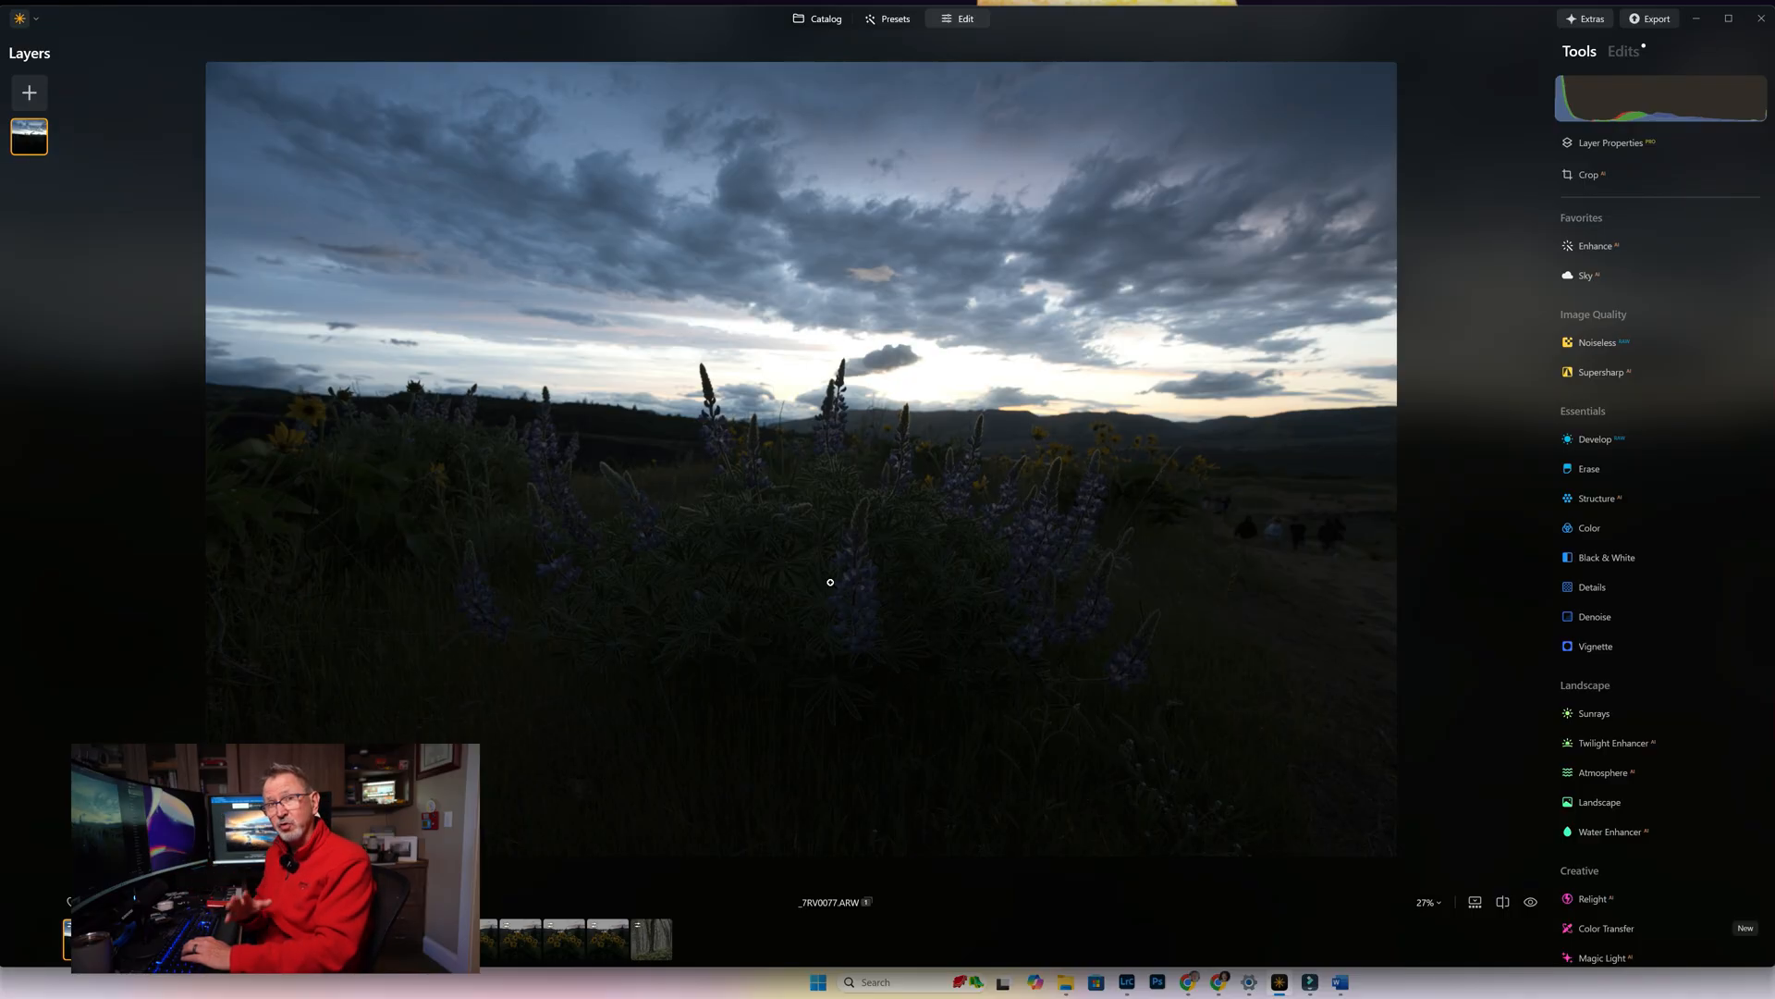
pyautogui.moveTo(1371, 405)
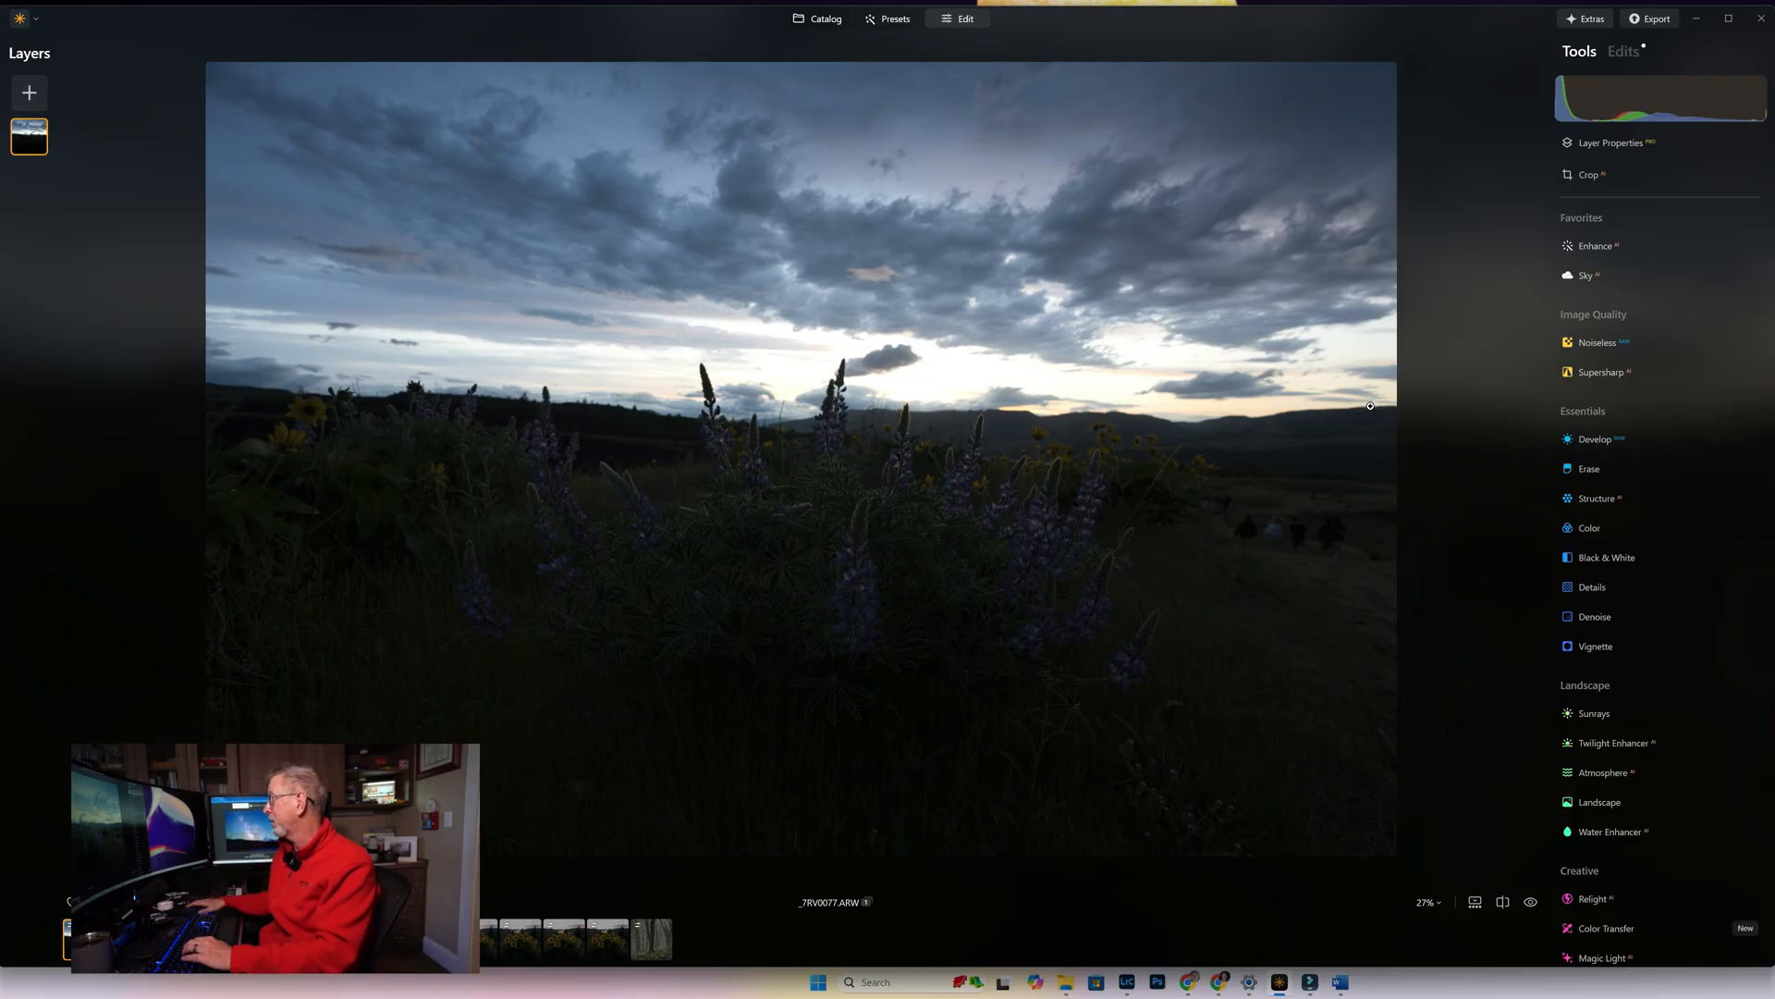
pyautogui.moveTo(1596, 246)
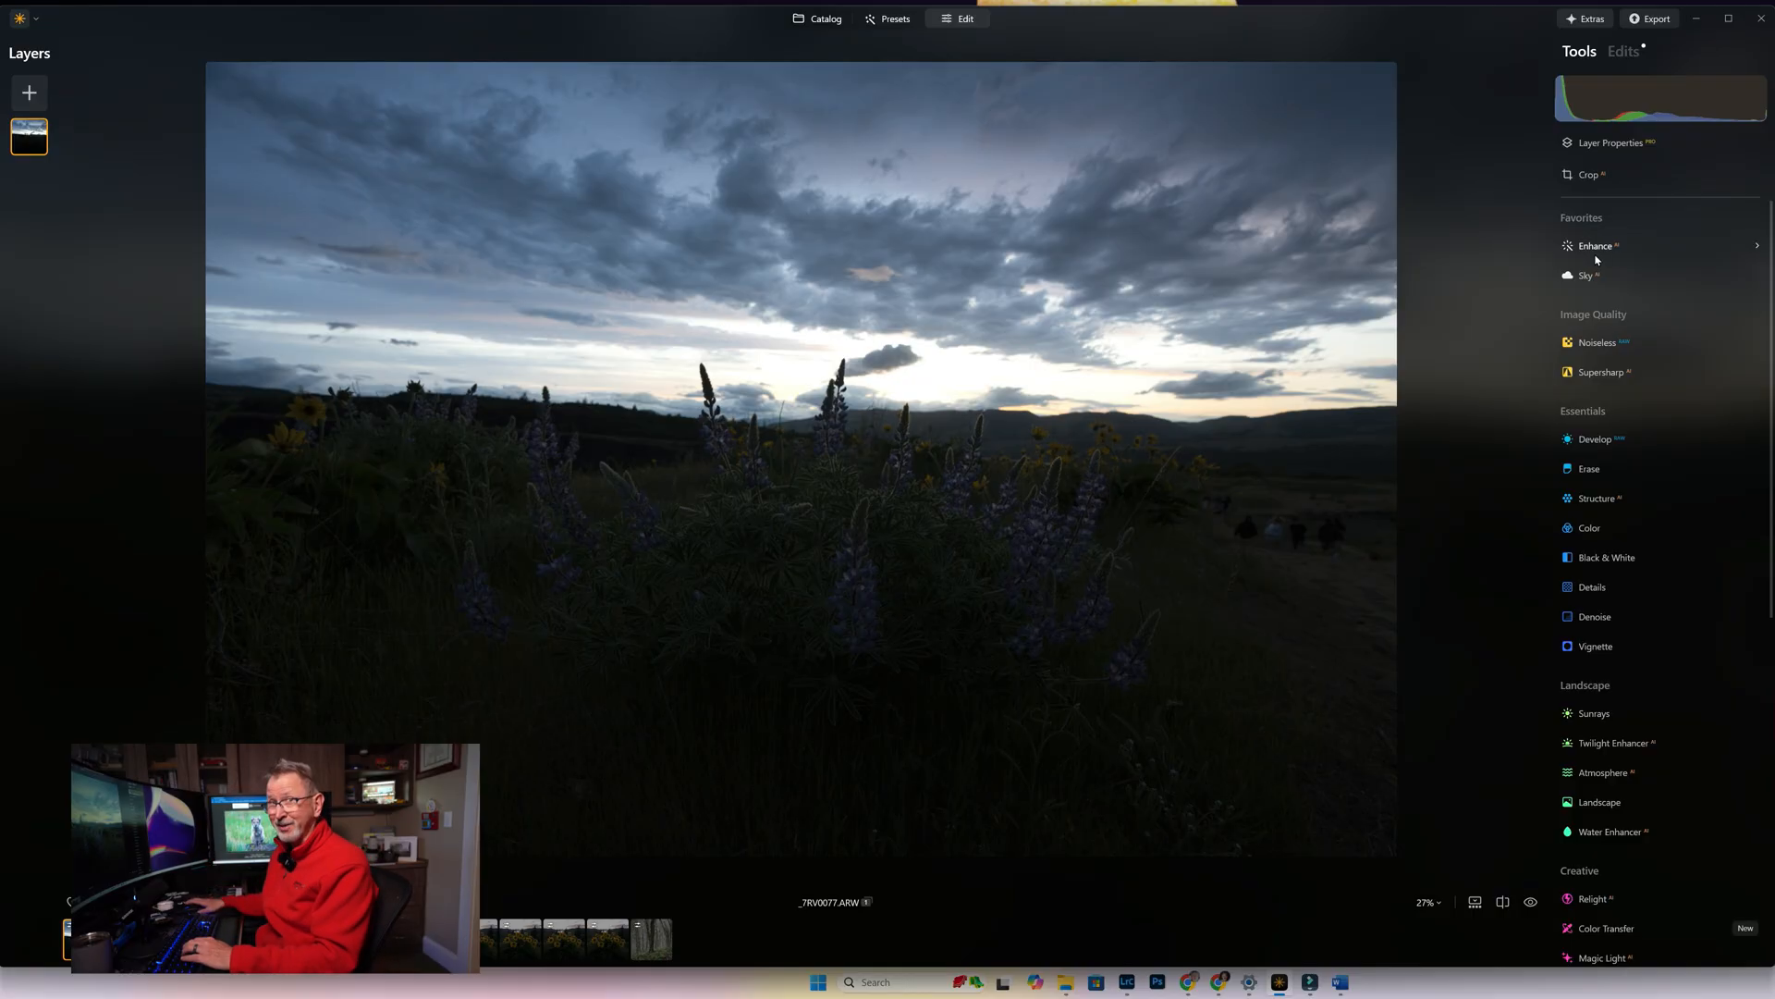
# Apply Enhance AI to the dark lupine sunset photo to lift its brightness
pyautogui.click(1594, 246)
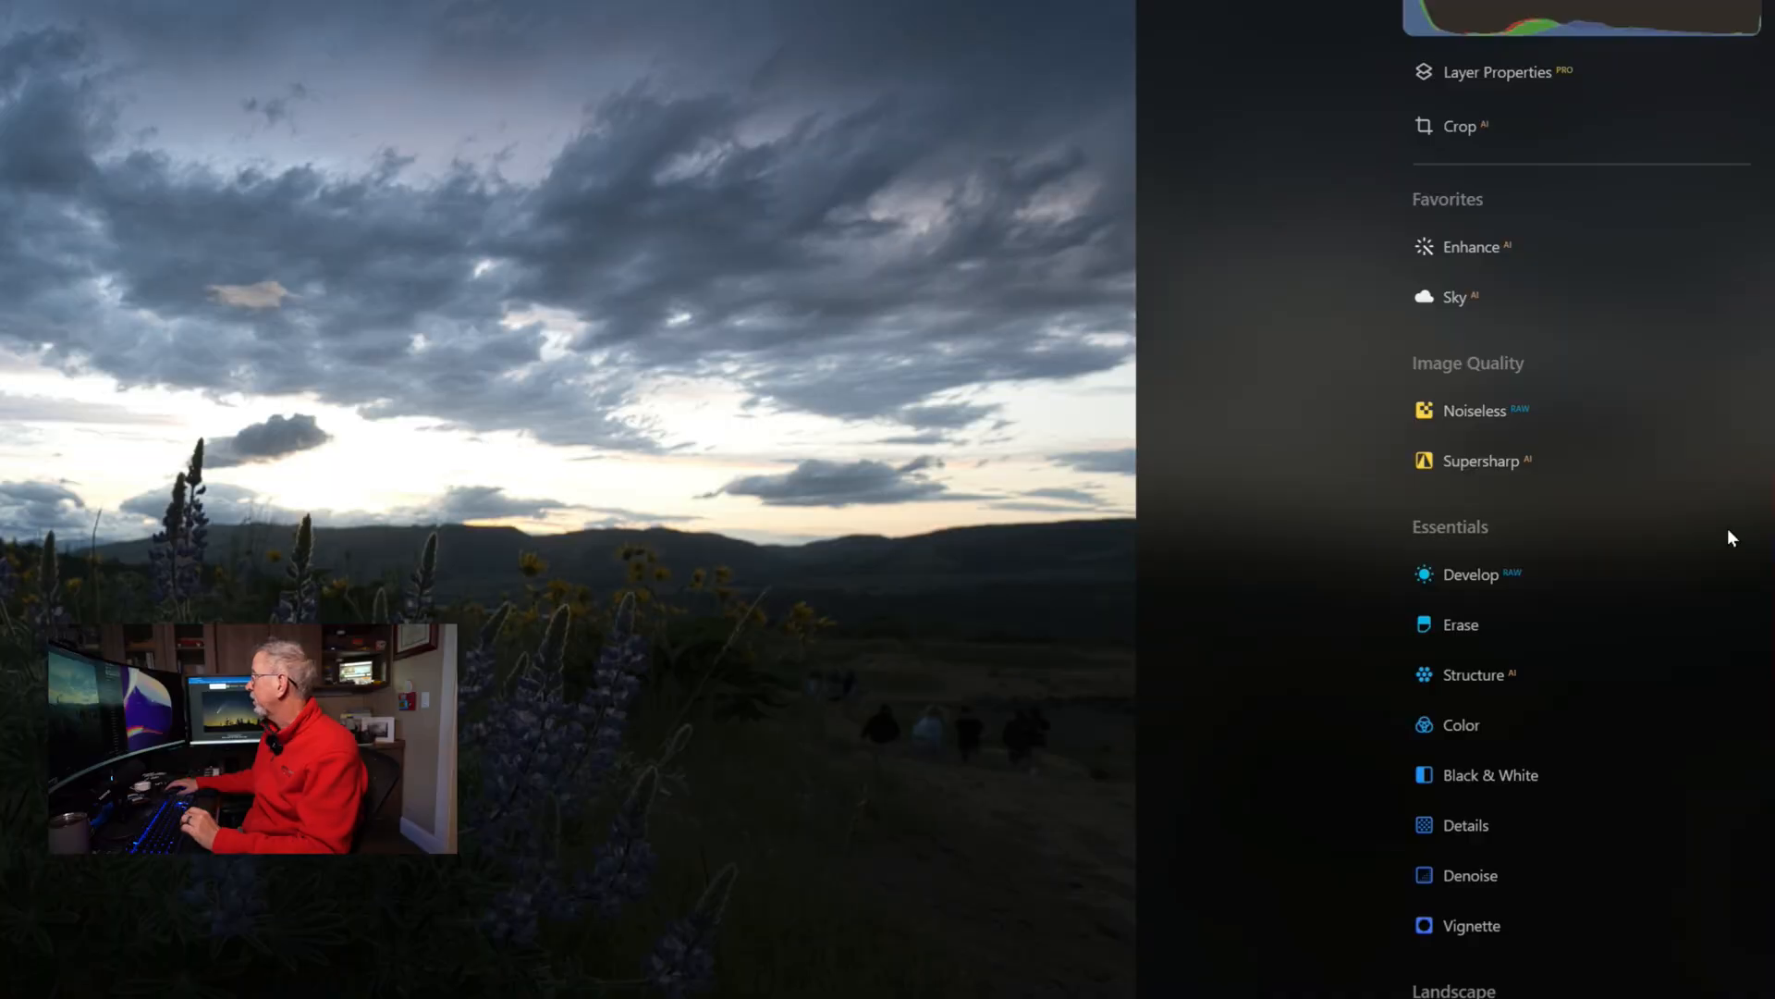
# Set Develop RAW light to Exposure 0.07, Highlights -99 and Shadows 20
pyautogui.click(1472, 573)
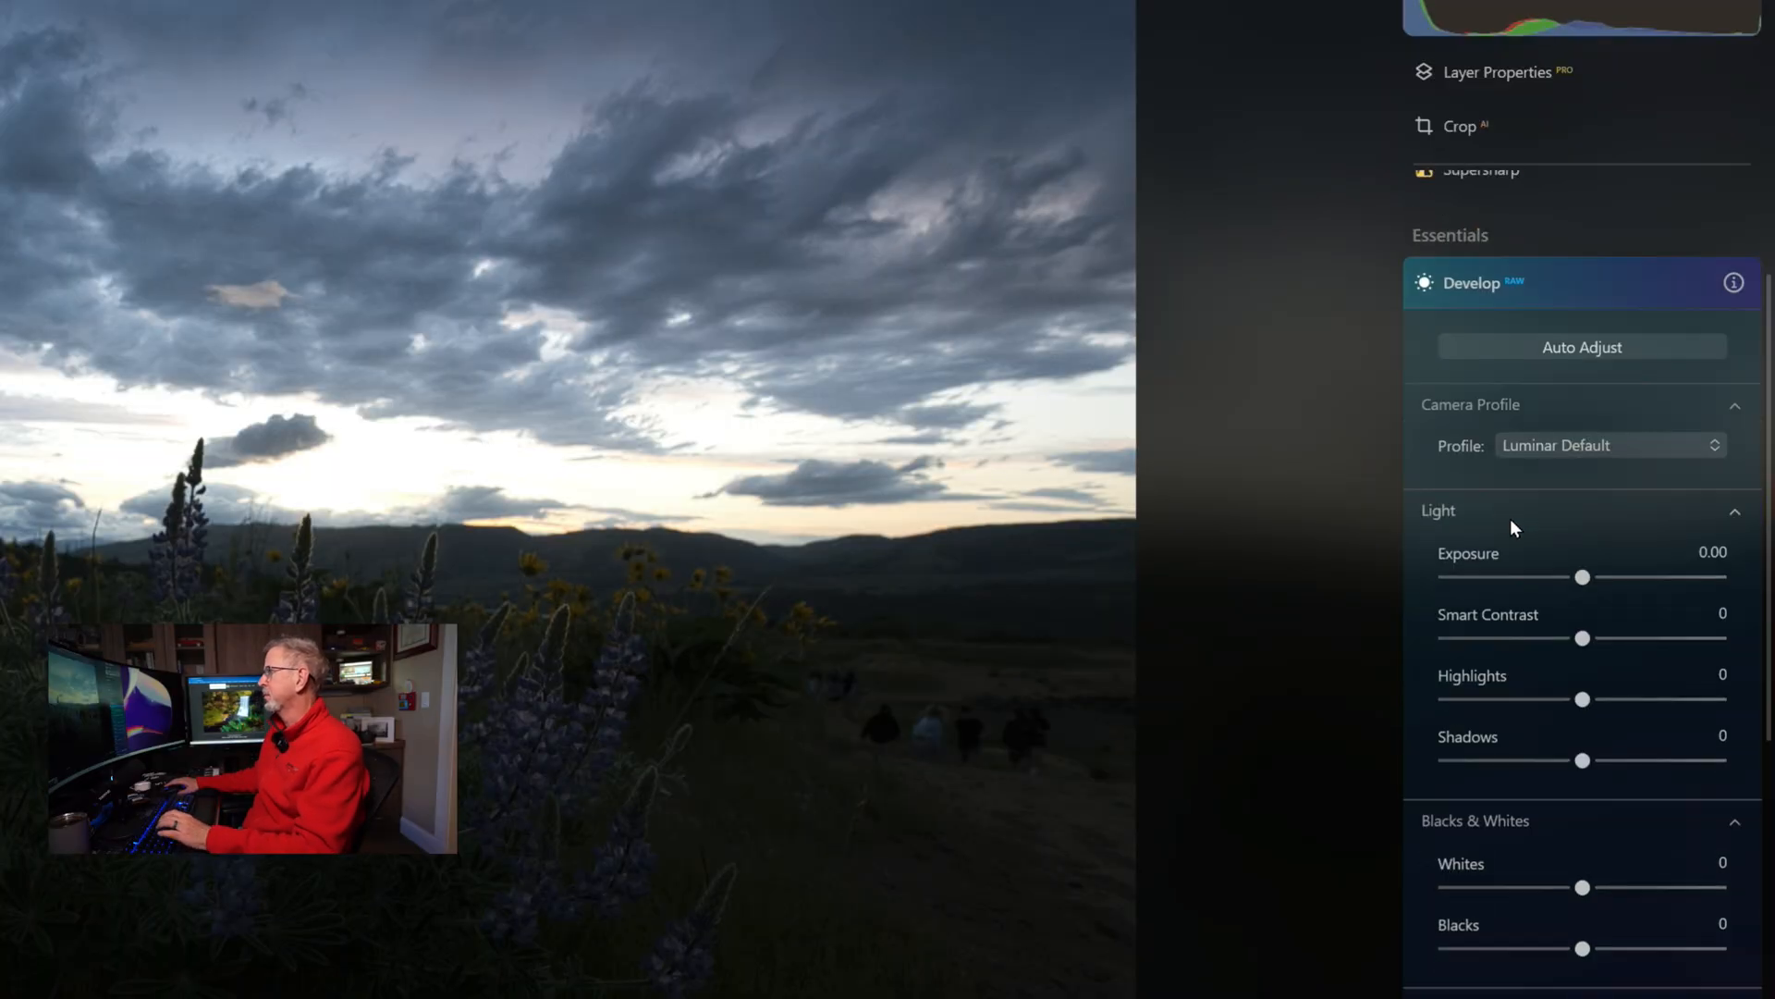
pyautogui.scroll(-3)
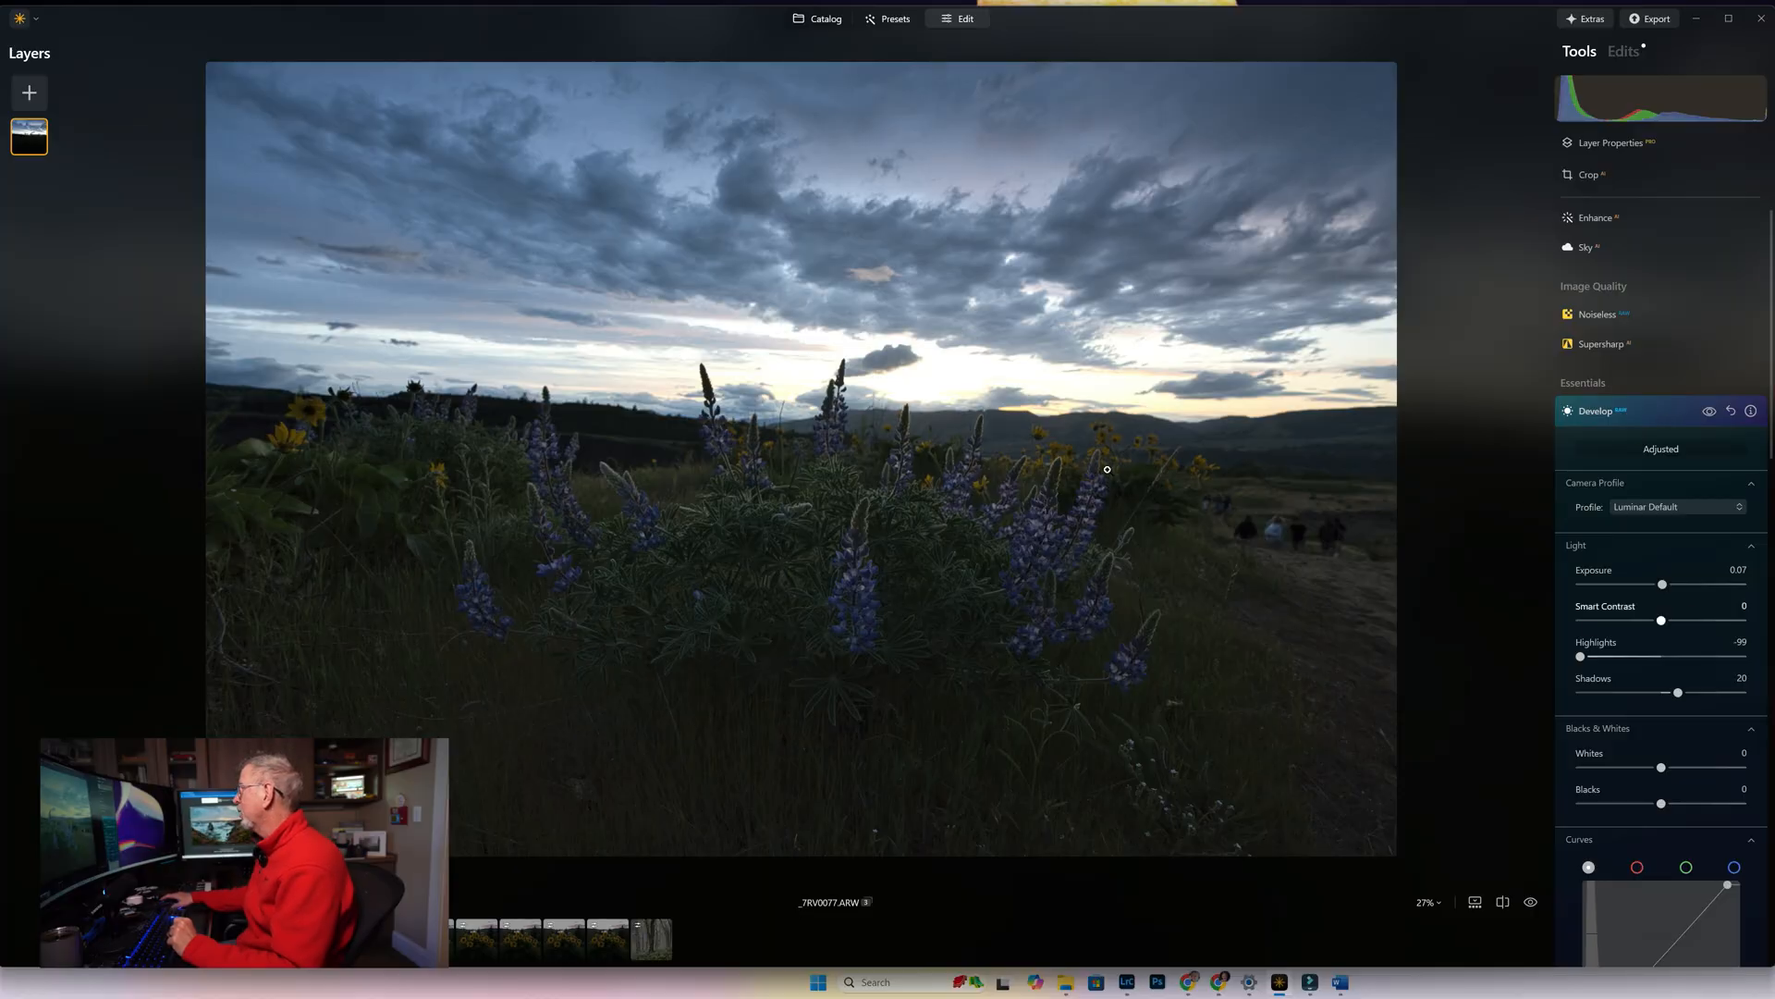
pyautogui.moveTo(1293, 472)
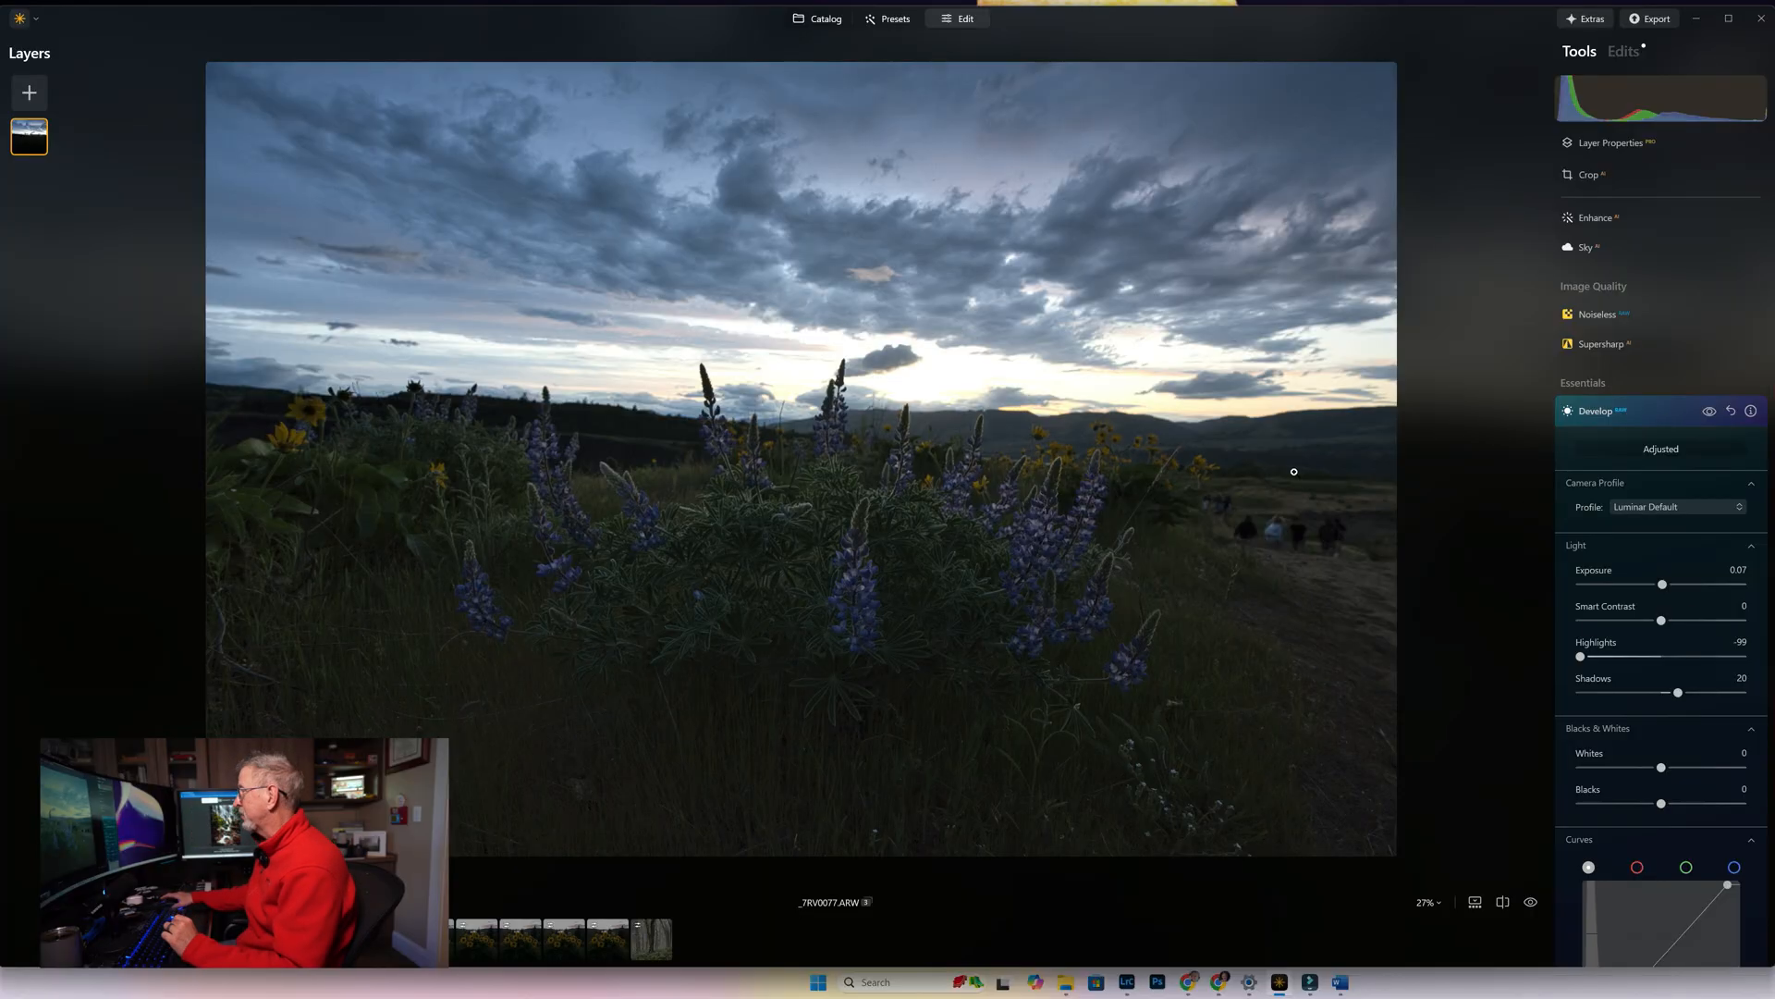